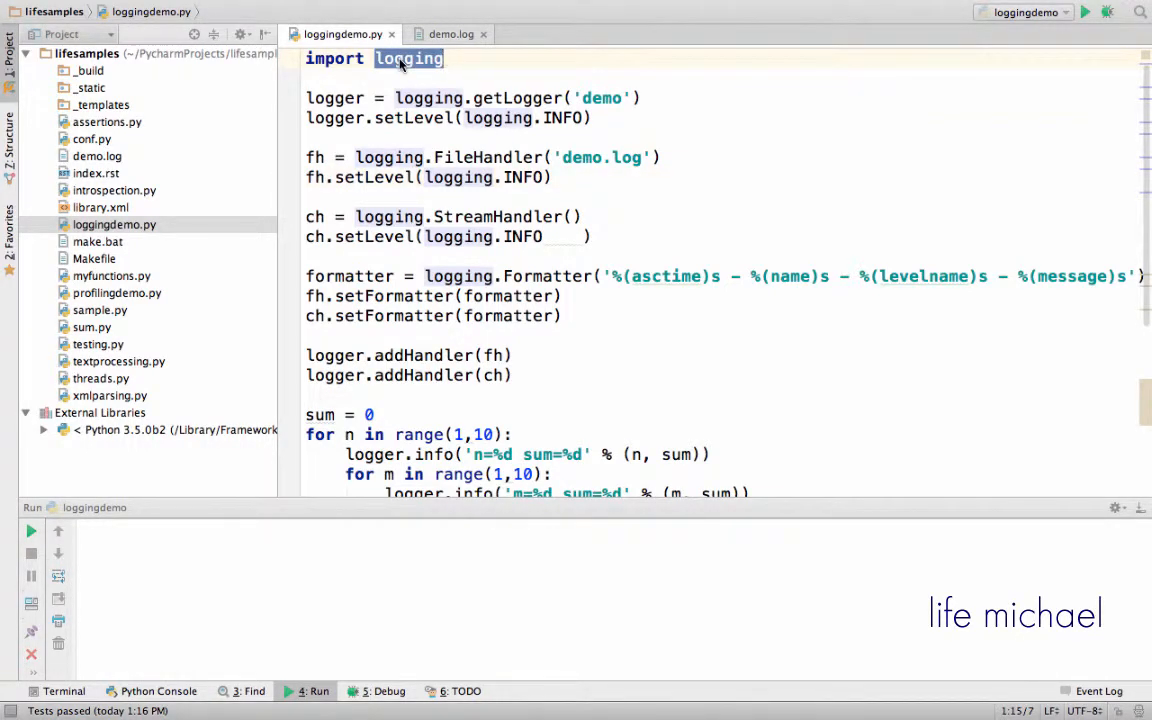
mouse_move(660, 120)
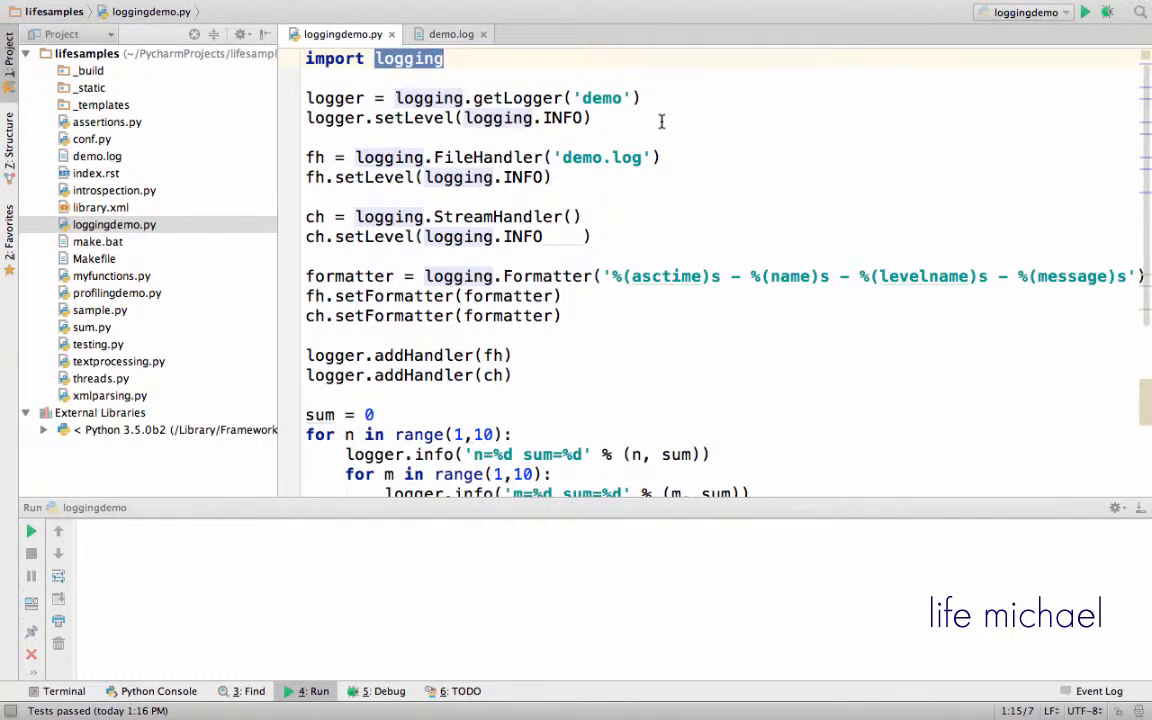
Step: Review the demo logger's creation line, its name and its INFO level setting
double_click(334, 96)
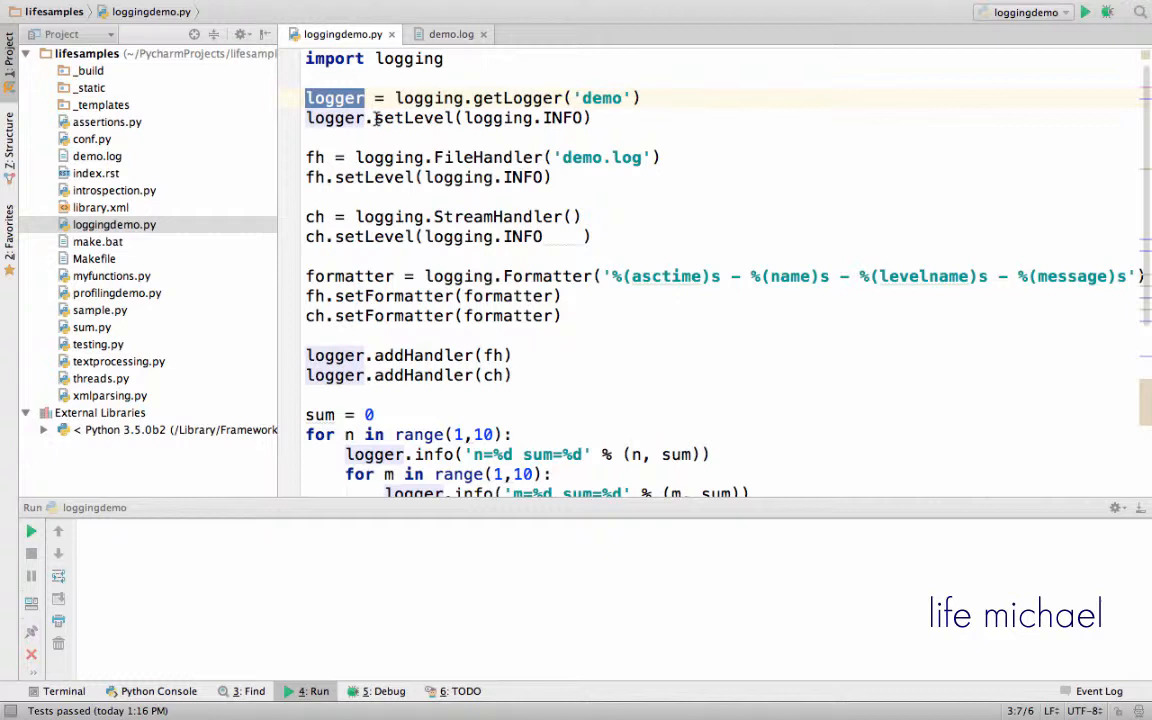
left_click(374, 116)
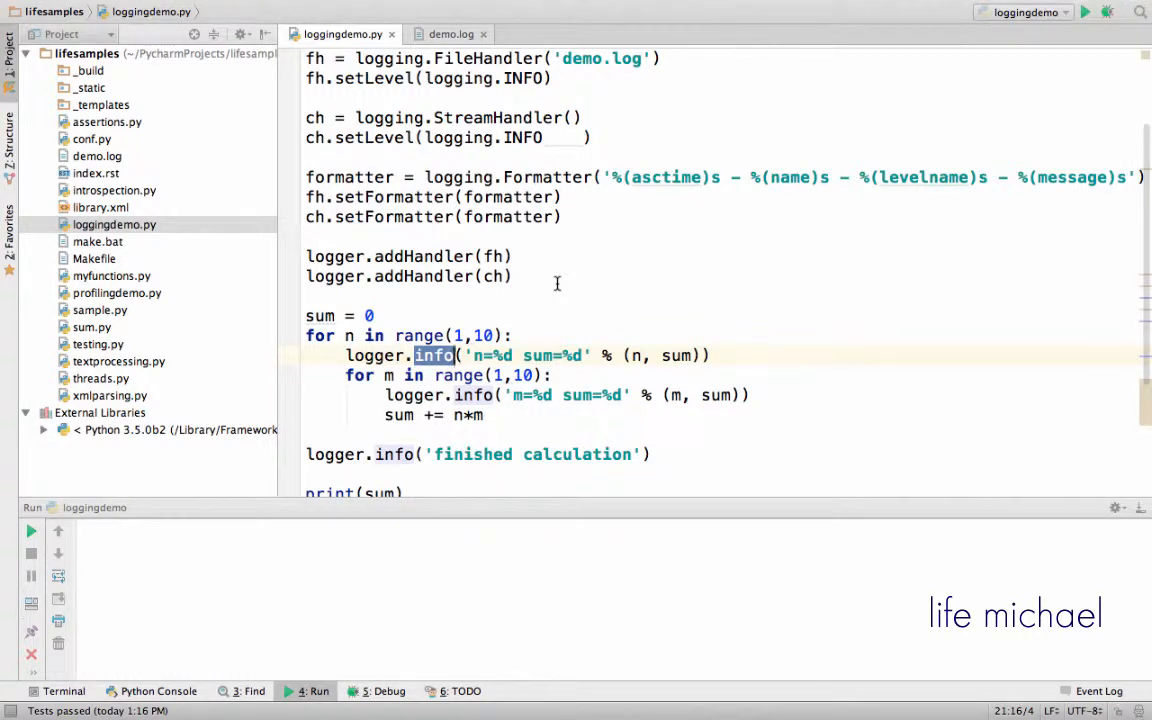
scroll("up", 3)
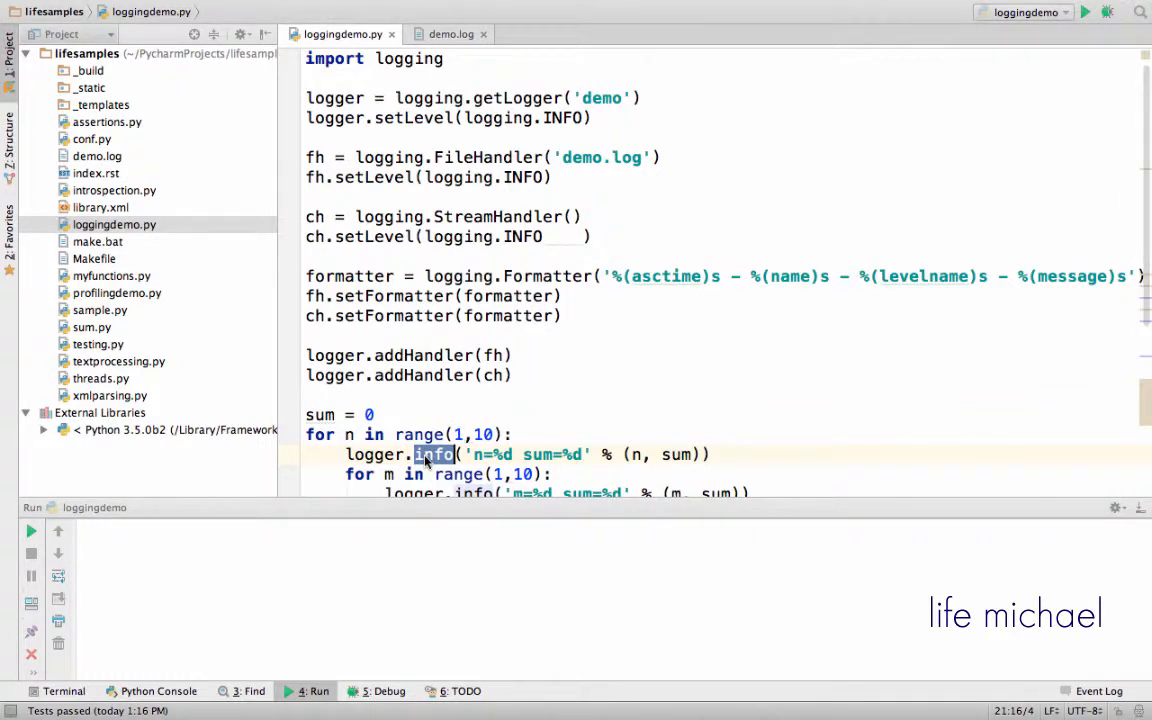
left_click(424, 96)
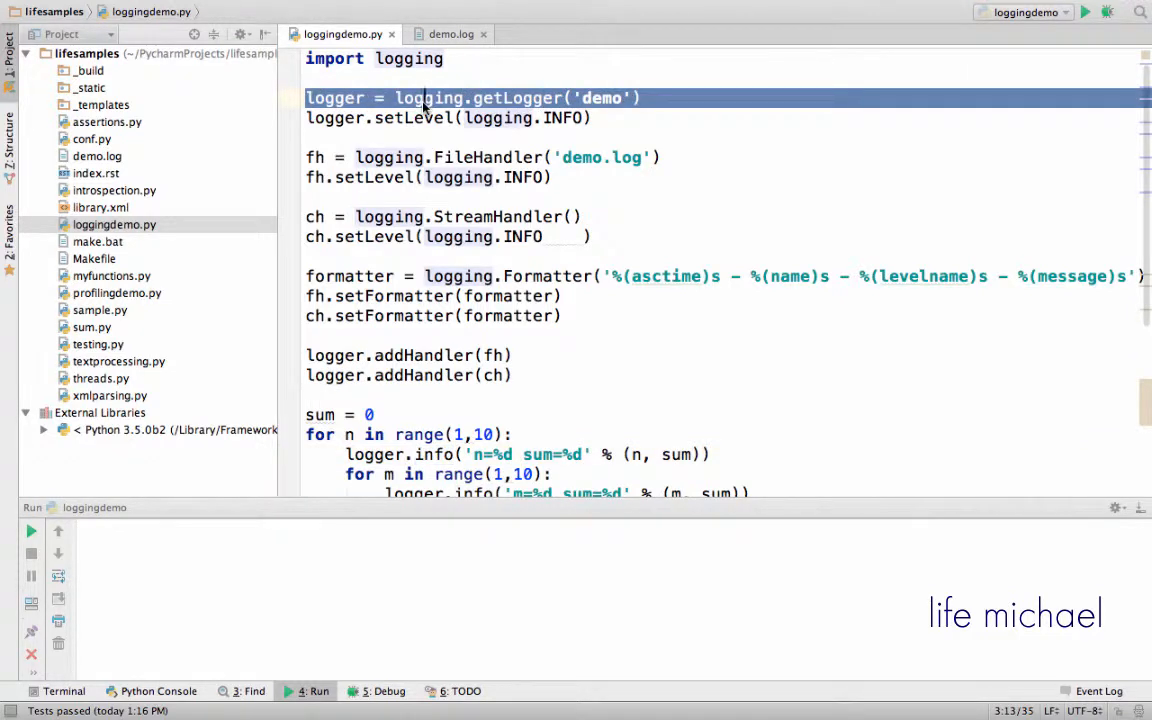
left_click(580, 96)
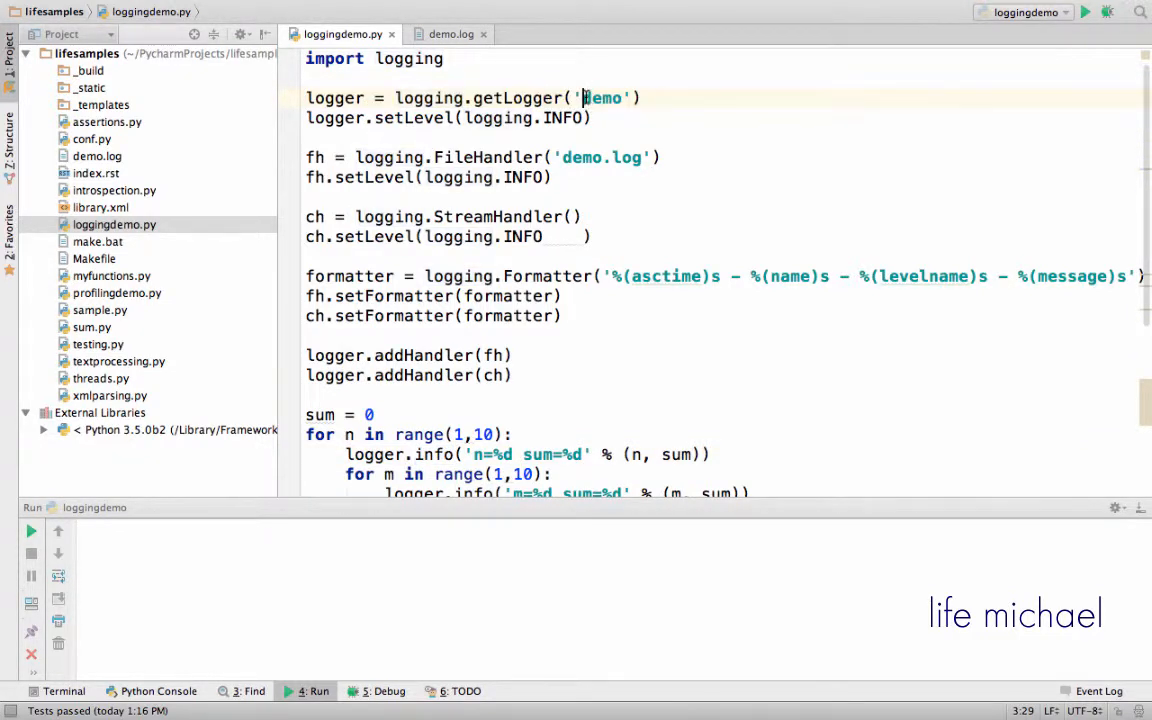
double_click(600, 96)
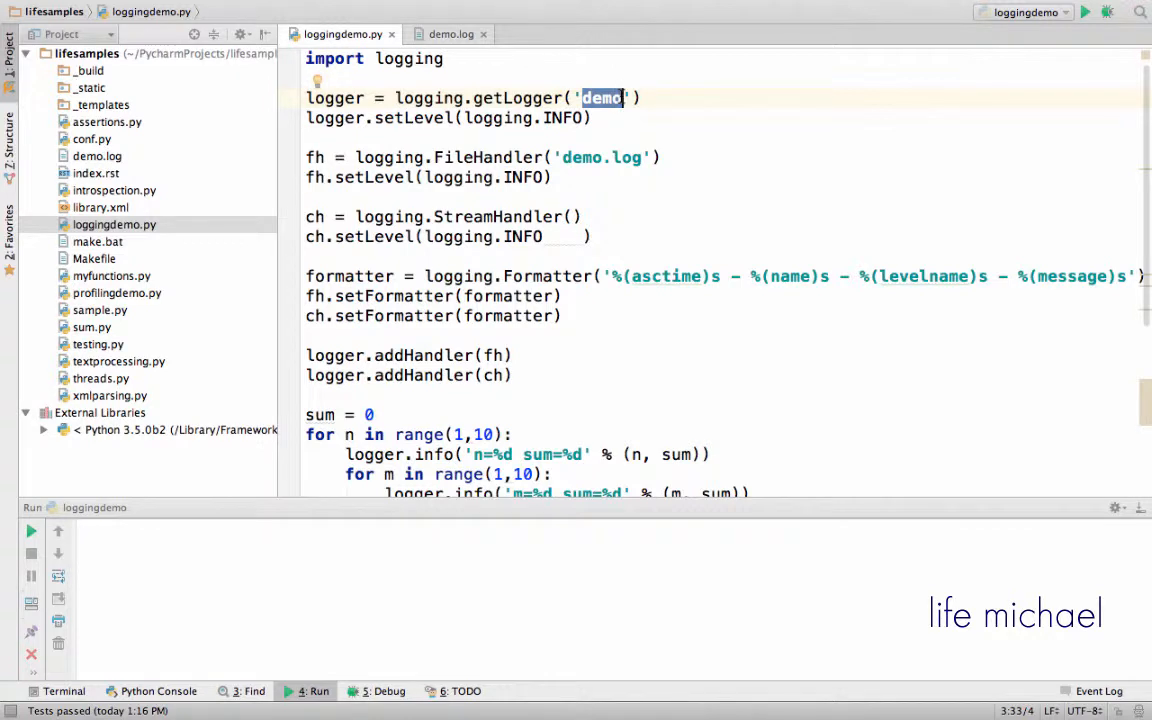
mouse_move(498, 116)
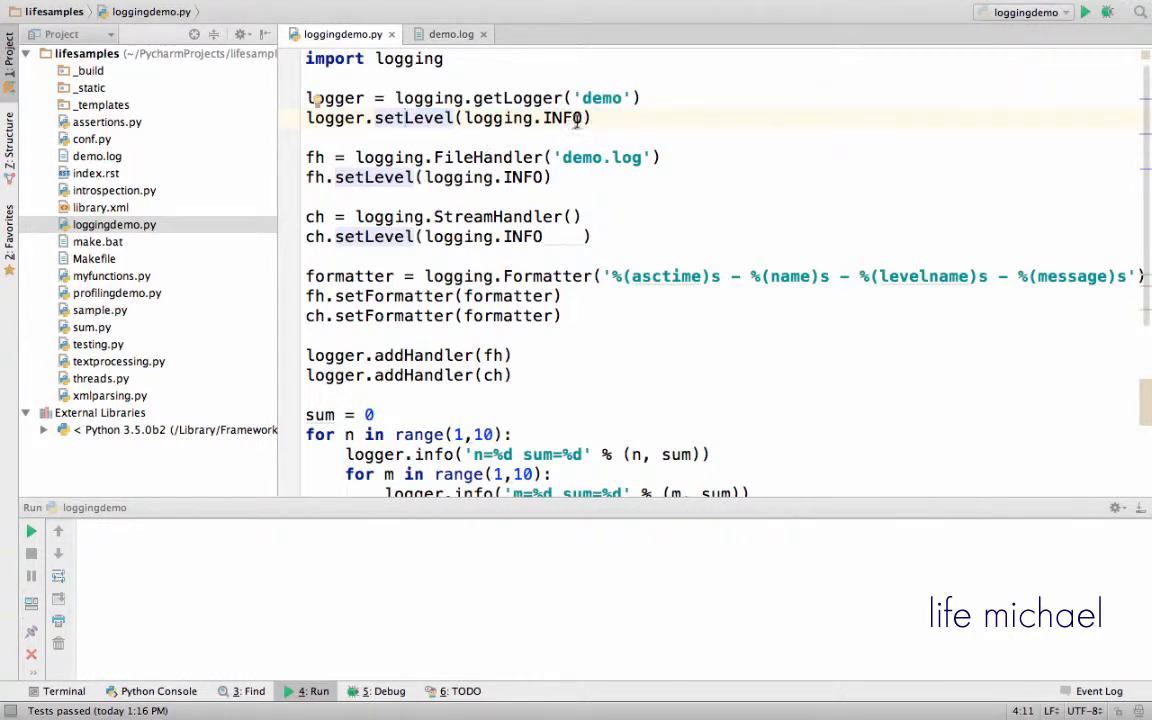
double_click(520, 118)
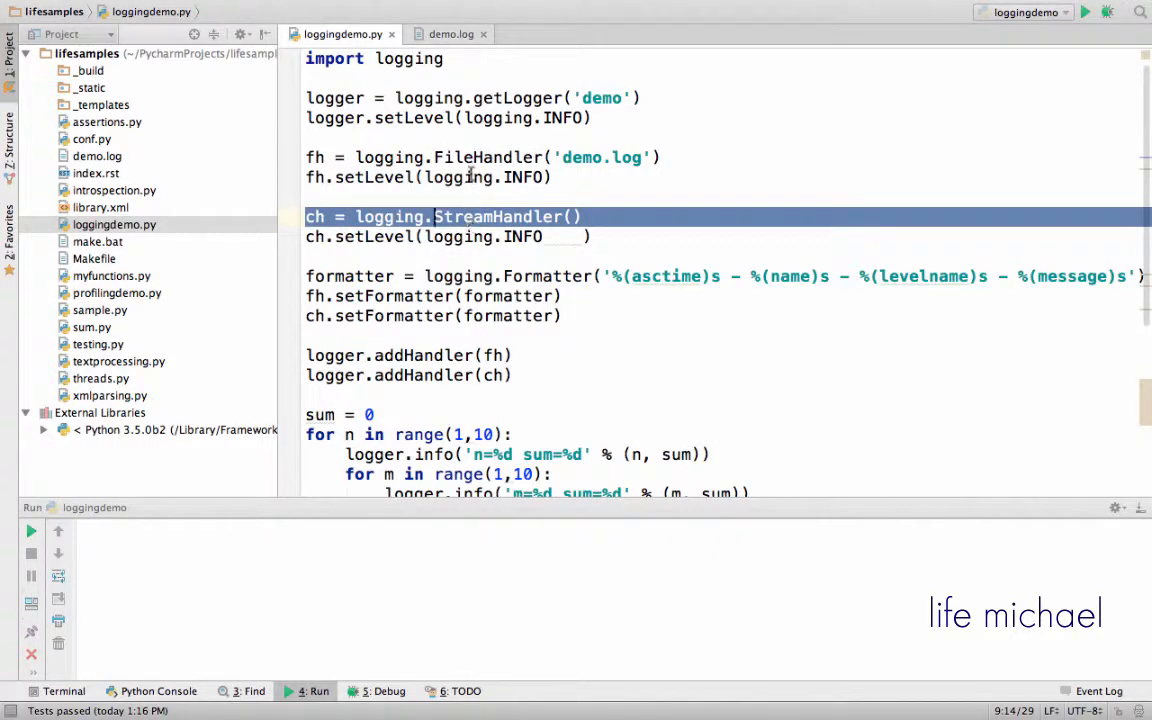
Step: Extend the file handler's filename from demo.log to demosample.log
left_click(450, 156)
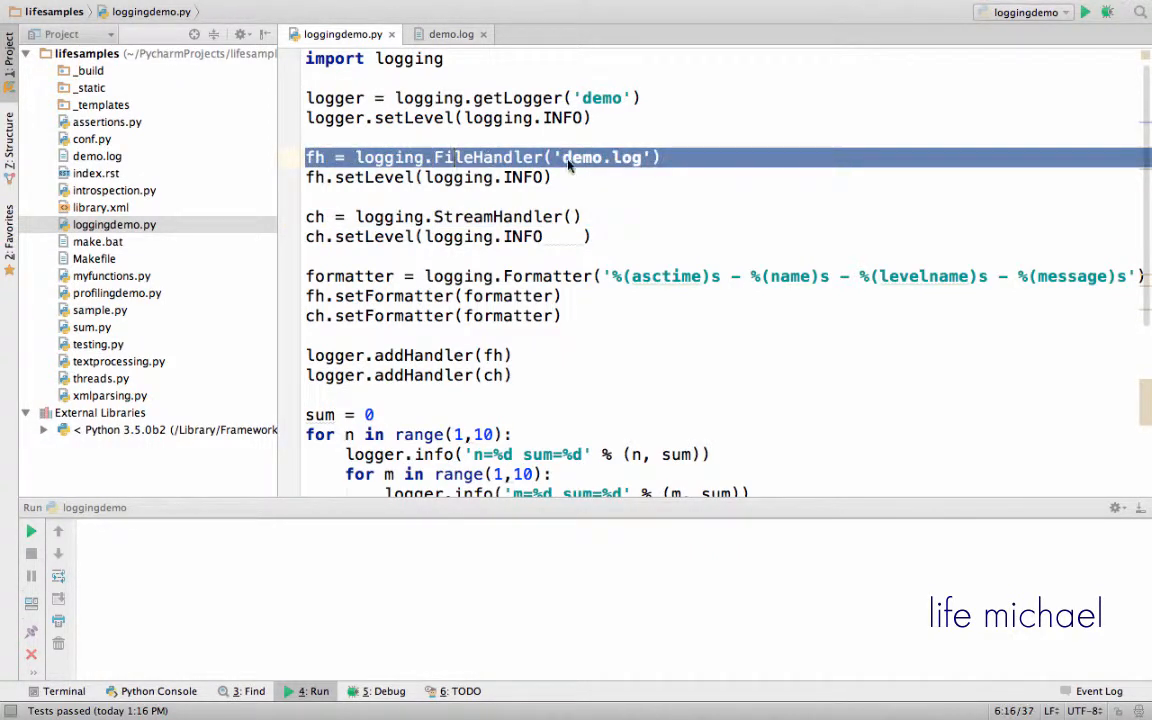
double_click(580, 156)
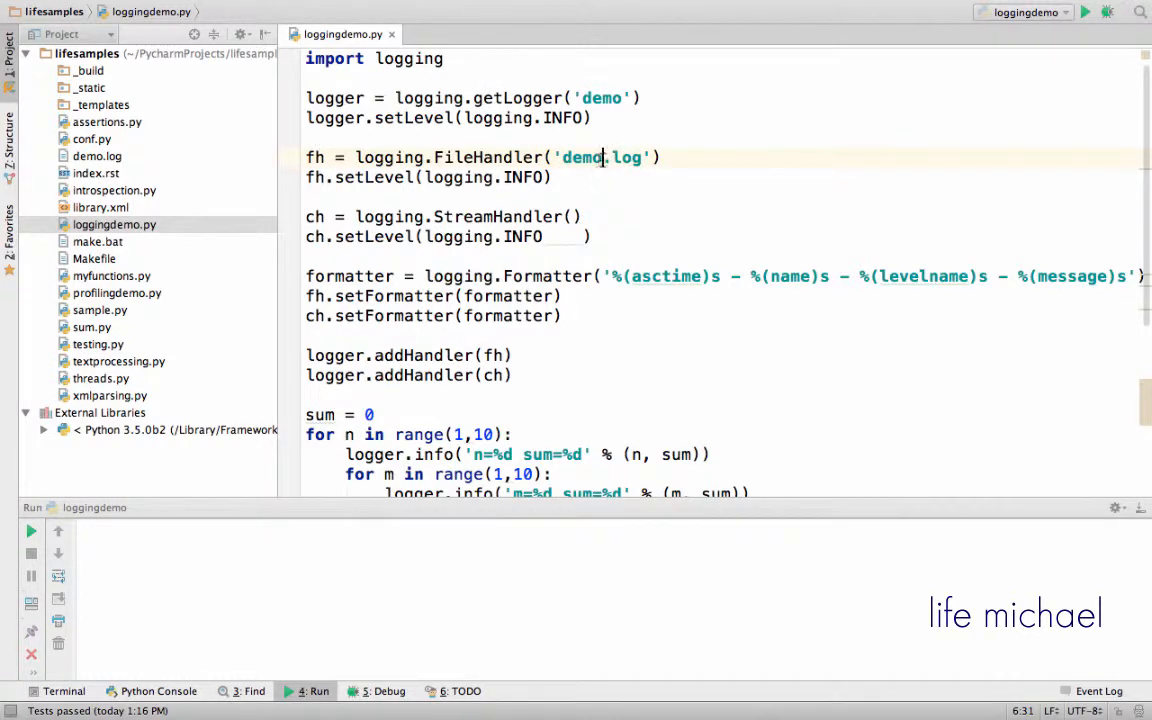
type("sample")
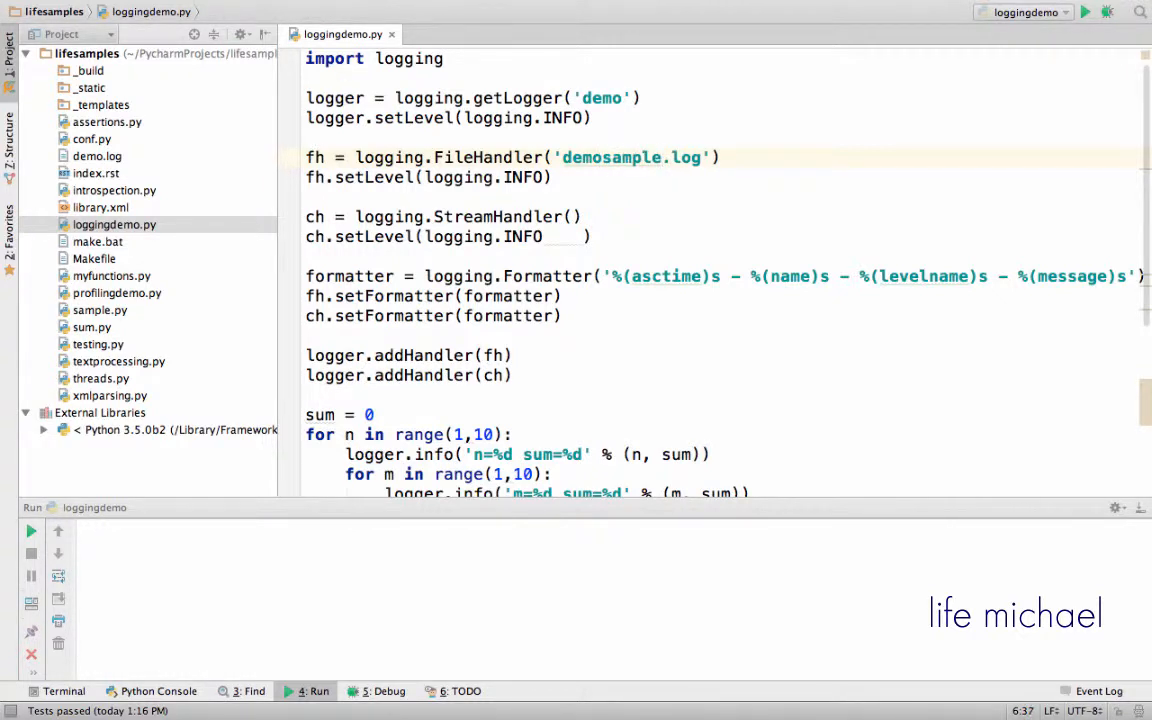
left_click(554, 176)
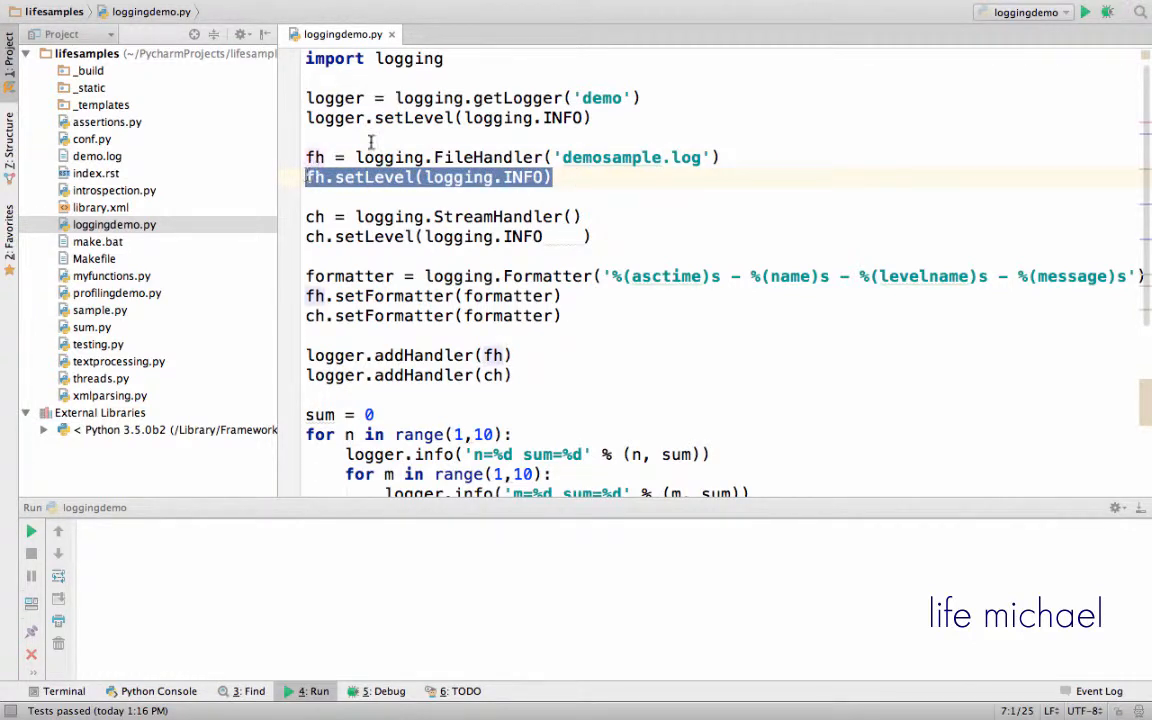
mouse_move(604, 206)
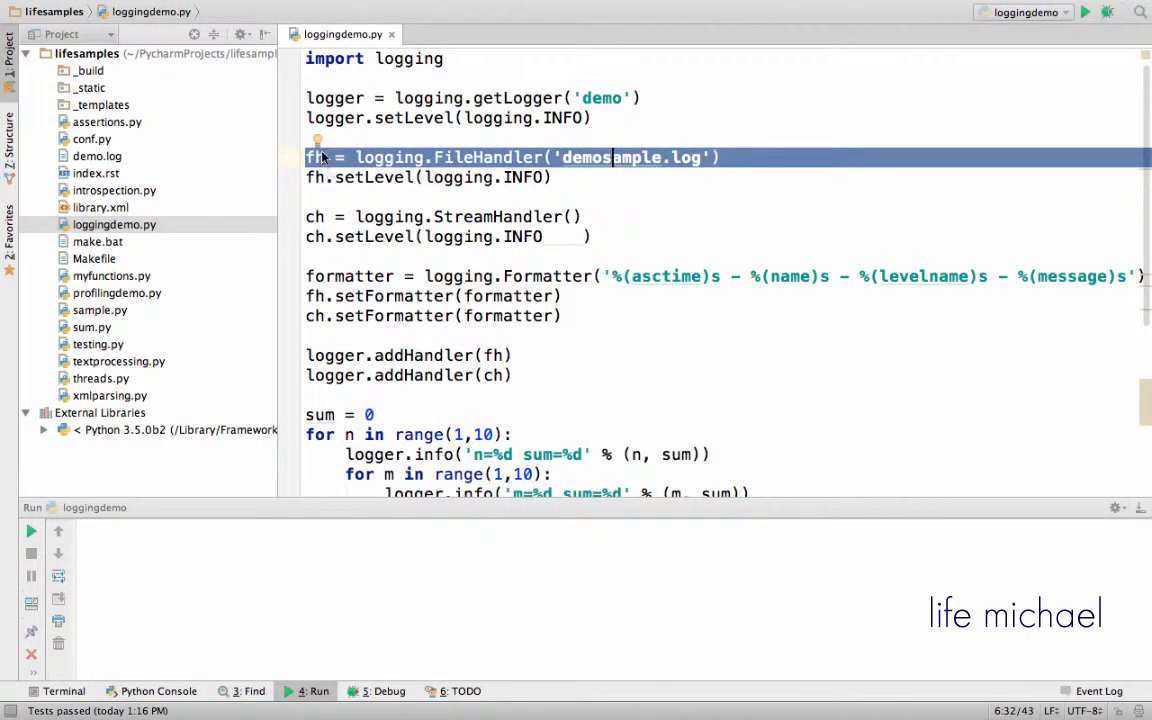
Step: Rename fh to fh1 and add fh2 as a FileHandler writing to demosampleerrors.log
type("1")
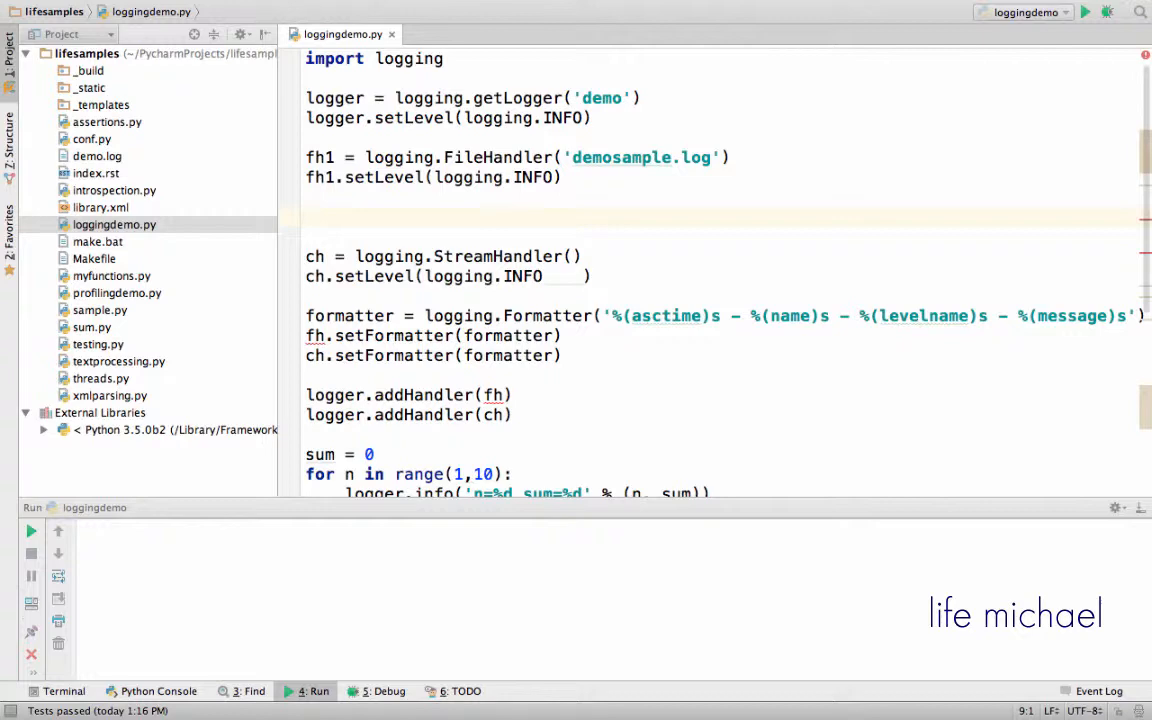
type("fh2 = l")
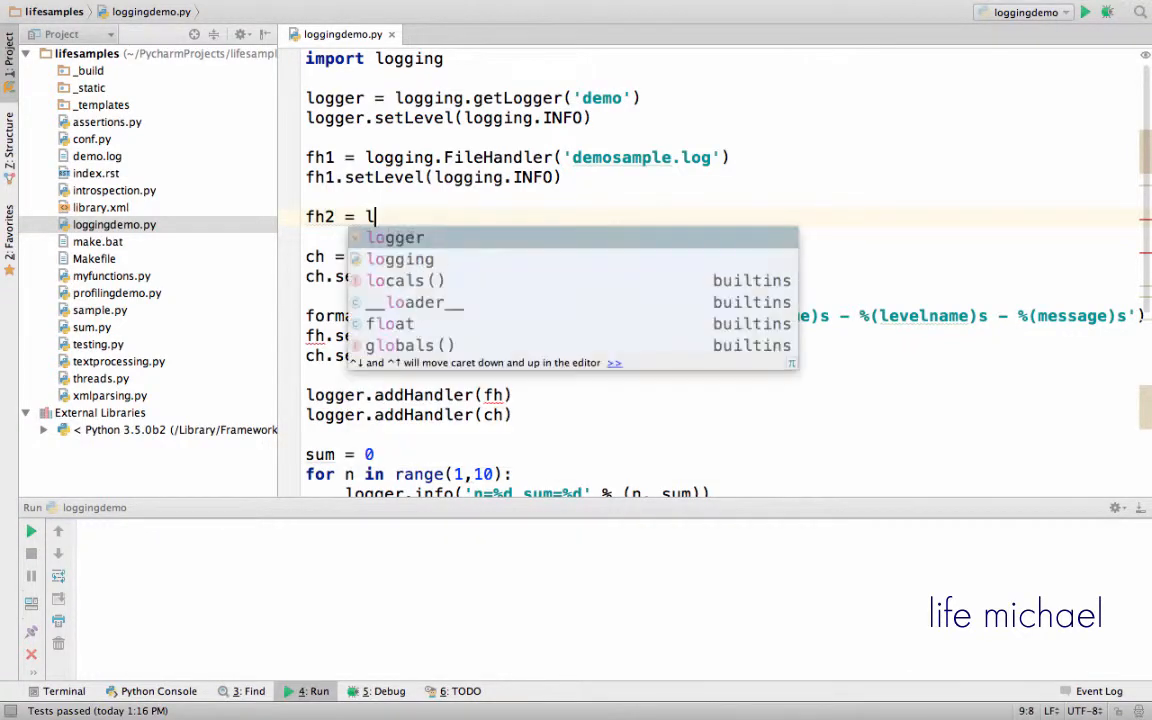
type("ogging.FileHandler('demosample")
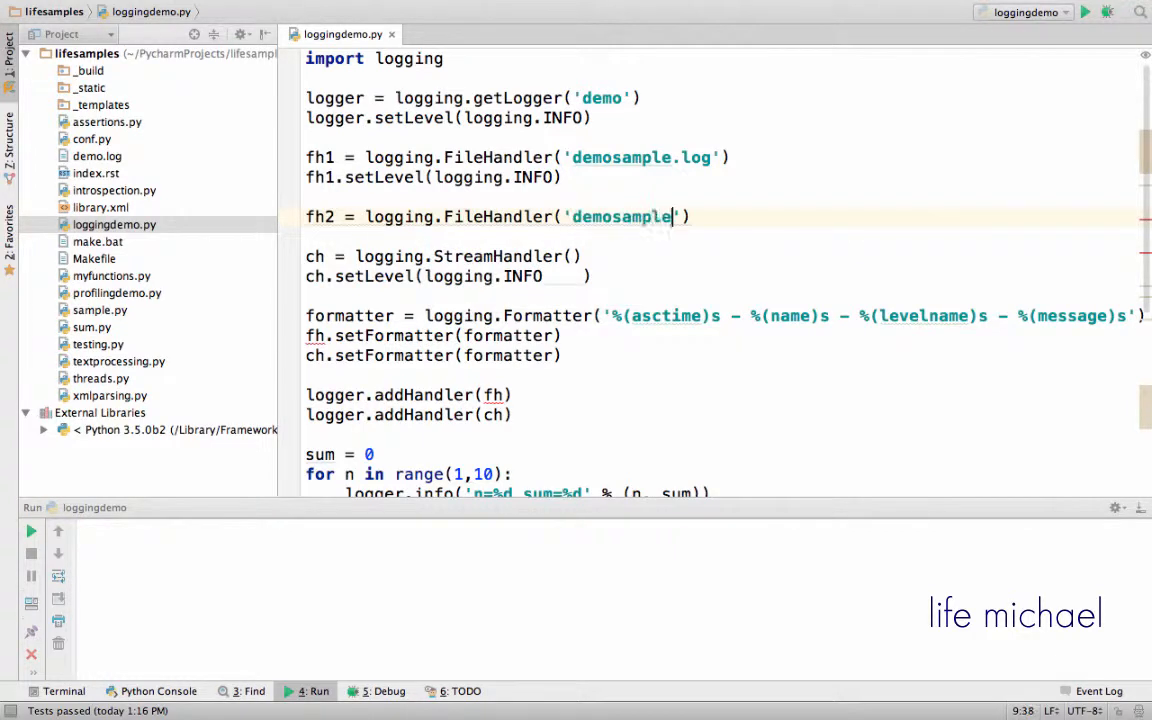
type("errors.")
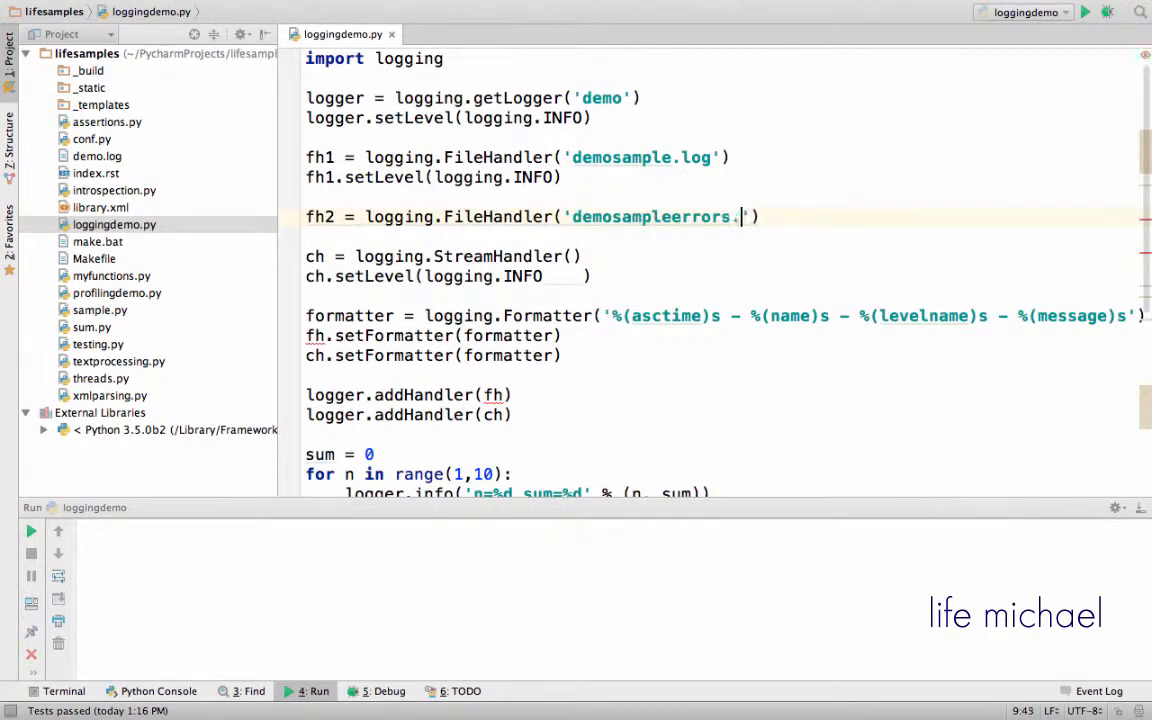
type("log')")
type("fh2")
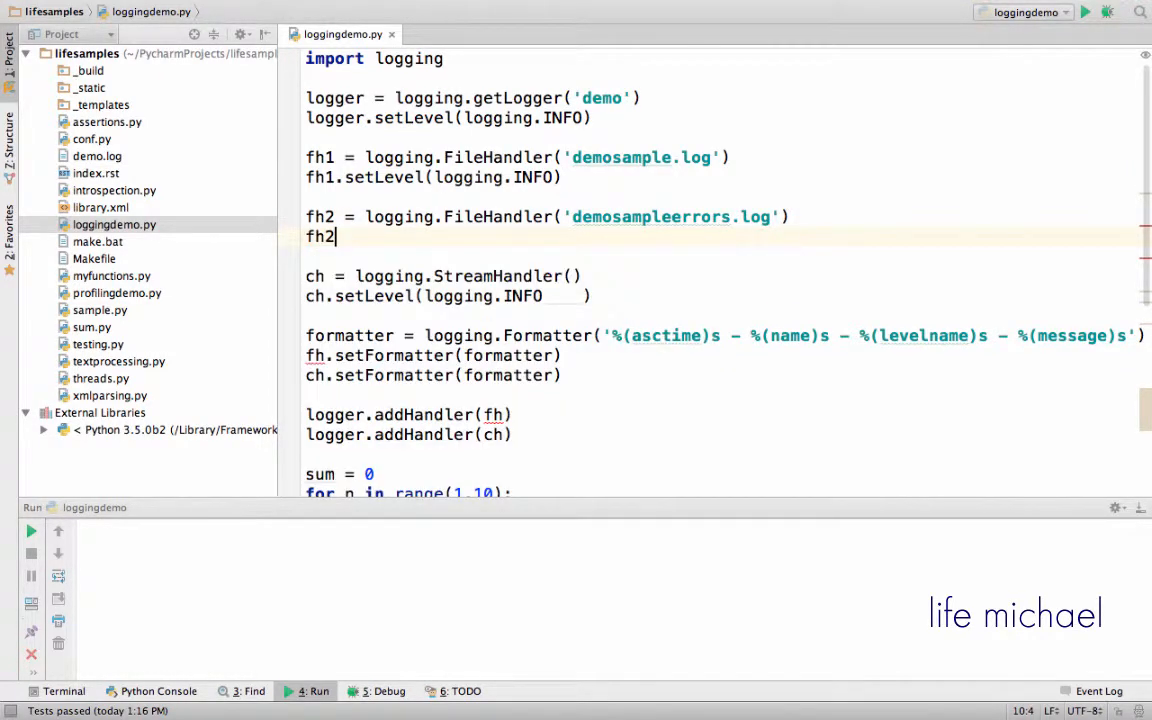
Step: Set the new fh2 handler's level to logging.ERROR
type(".setLeve")
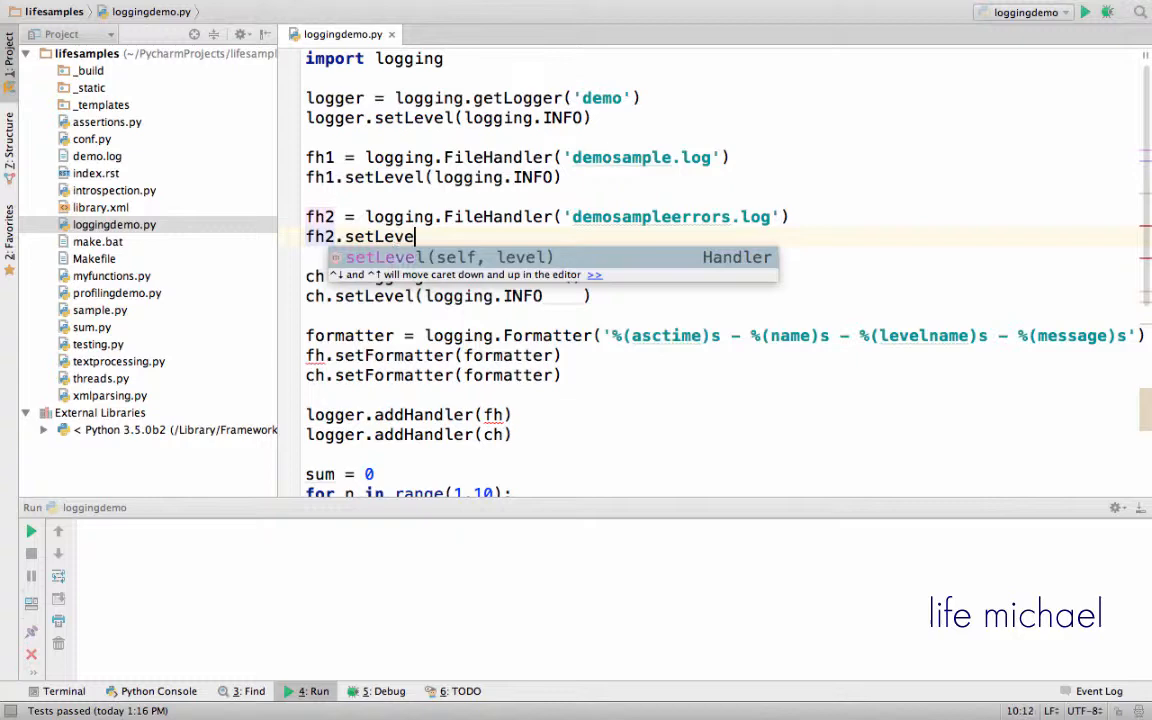
type("(logging)")
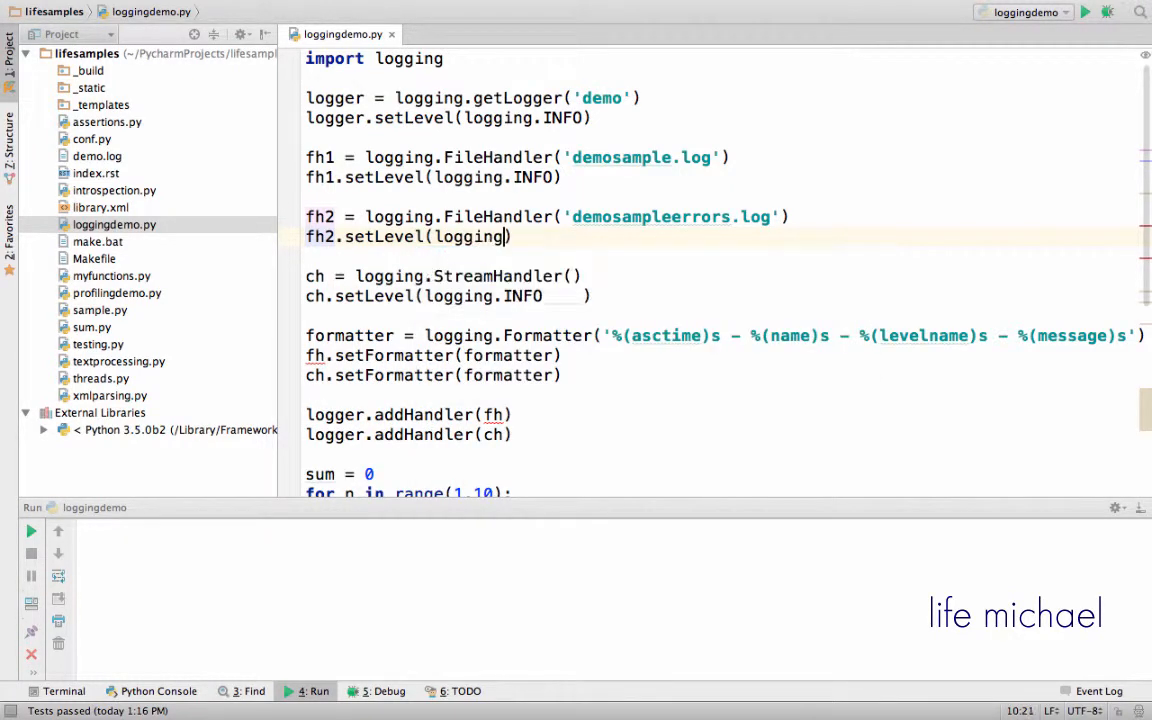
type(".ERROR")
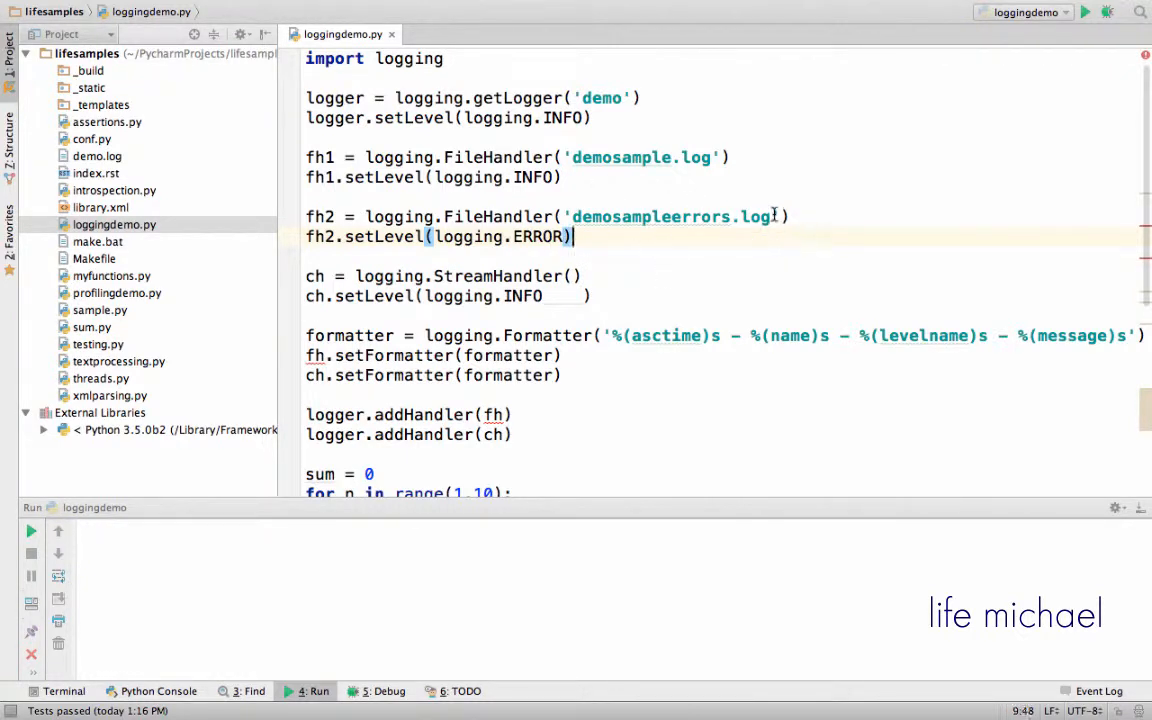
double_click(668, 216)
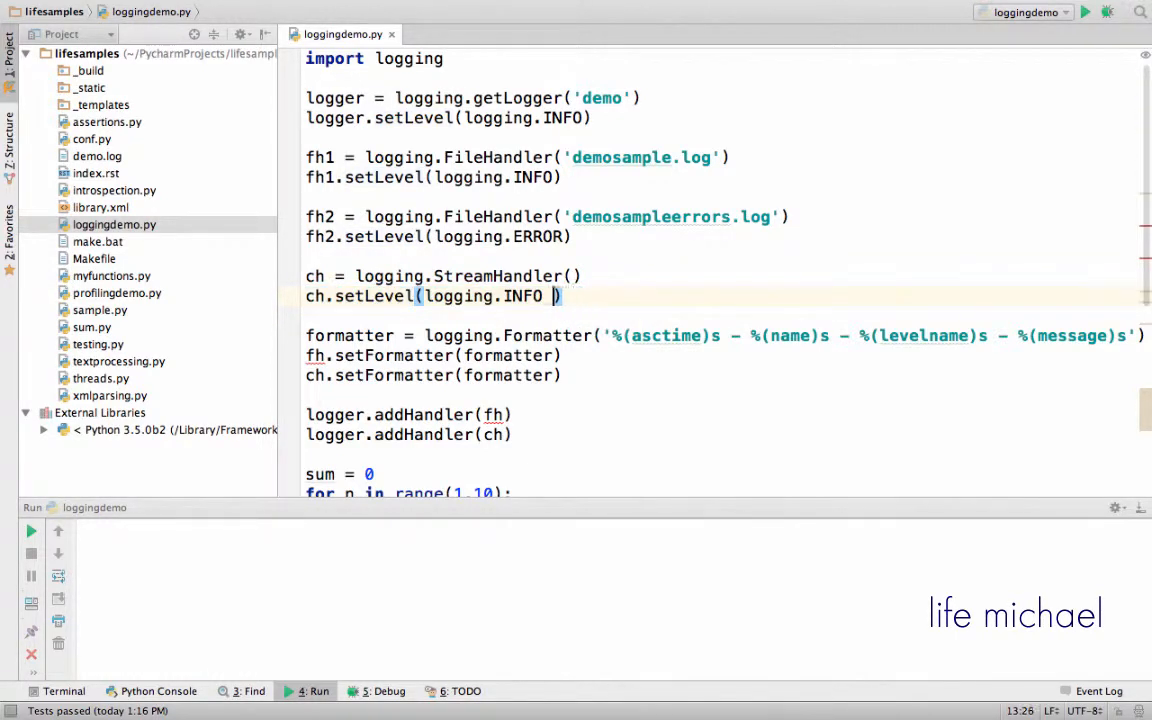
Step: Use fh1 in the formatter line and give fh2 the same formatter
key("Backspace")
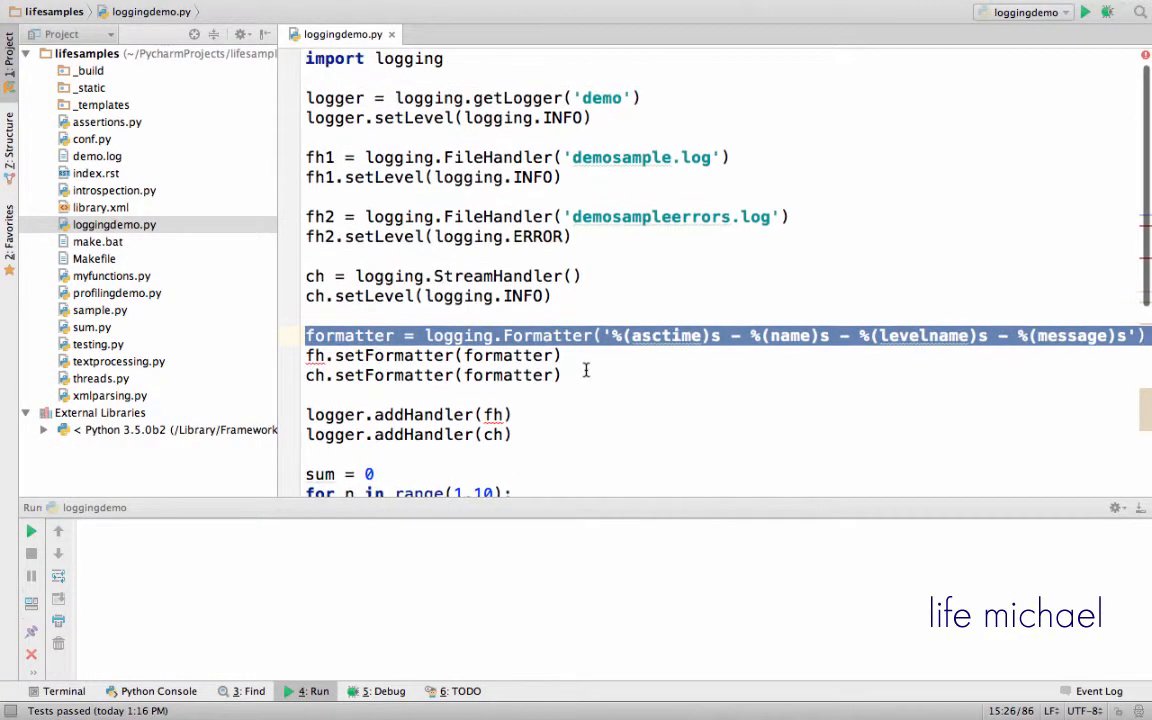
left_click(680, 356)
type("1")
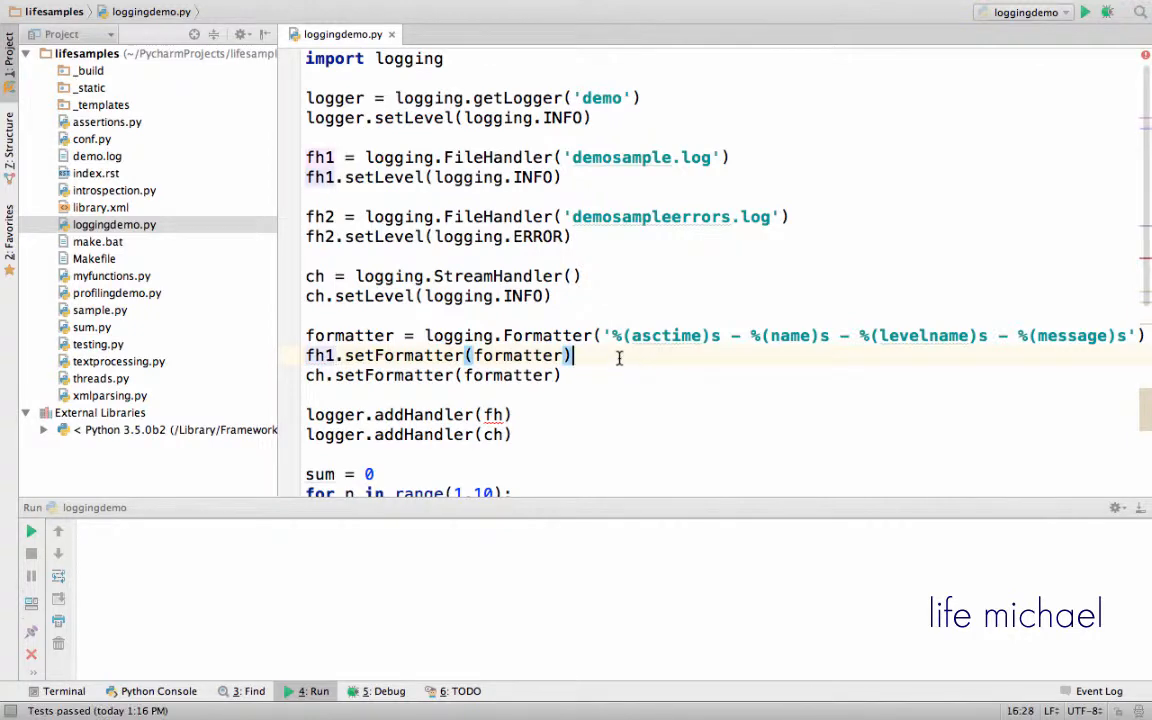
type("FH2")
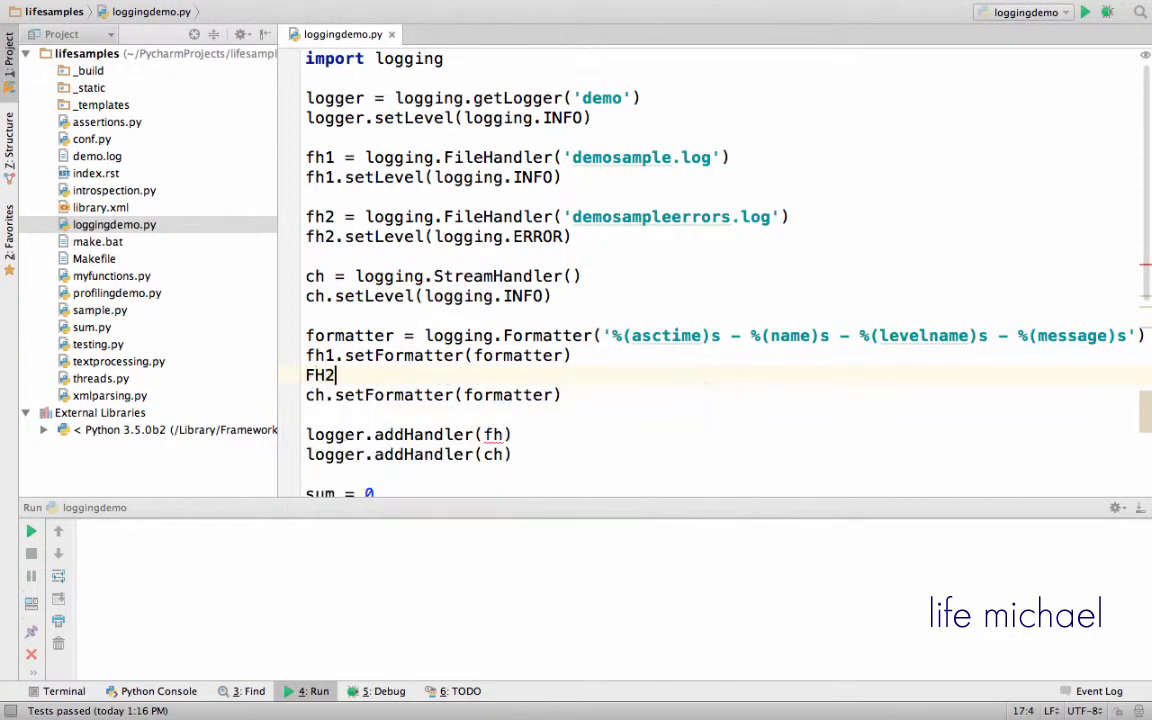
type("fh2.")
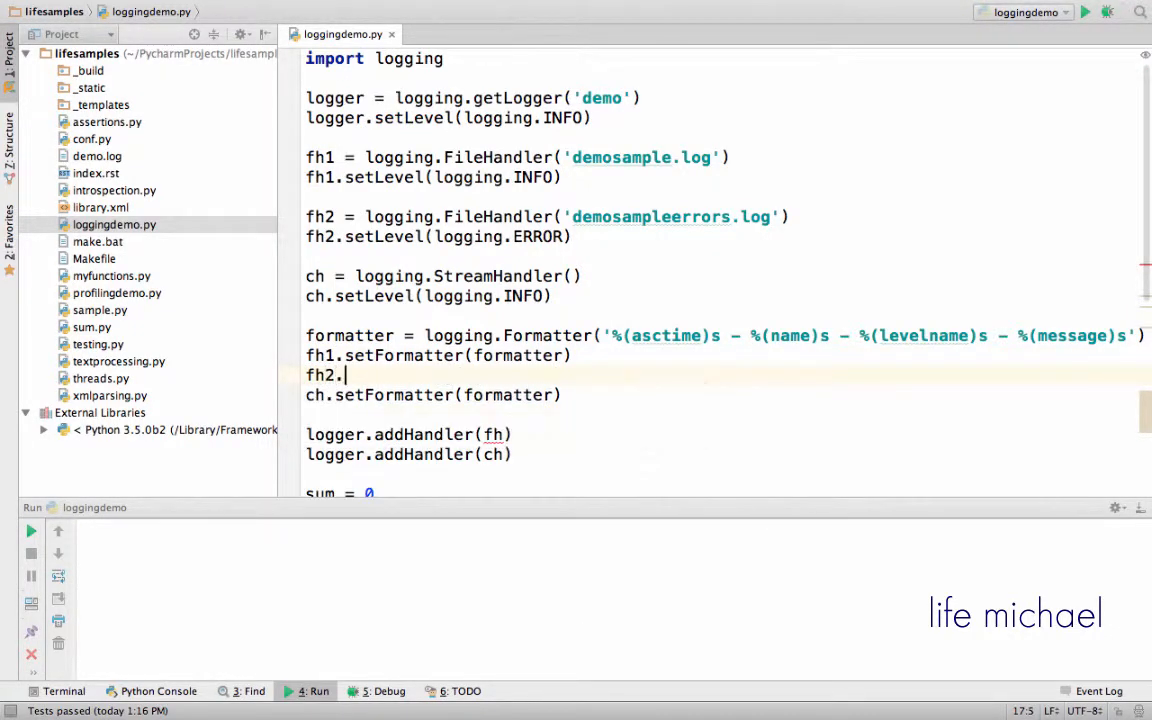
type("setFO")
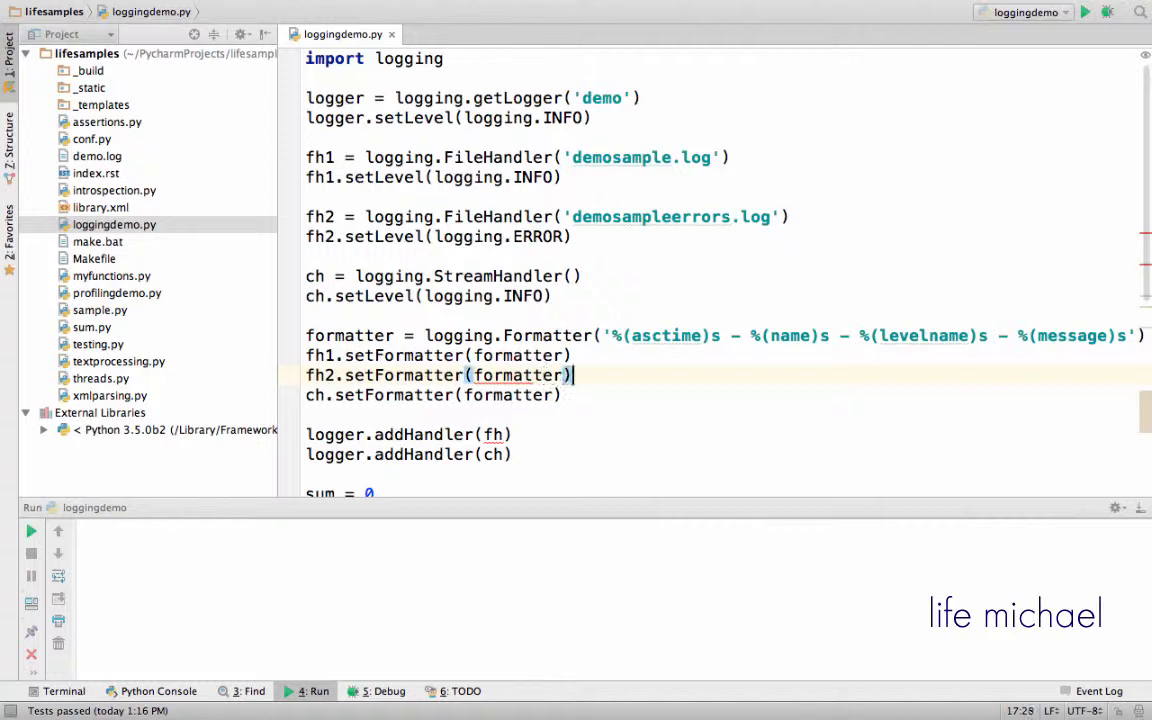
left_click(564, 394)
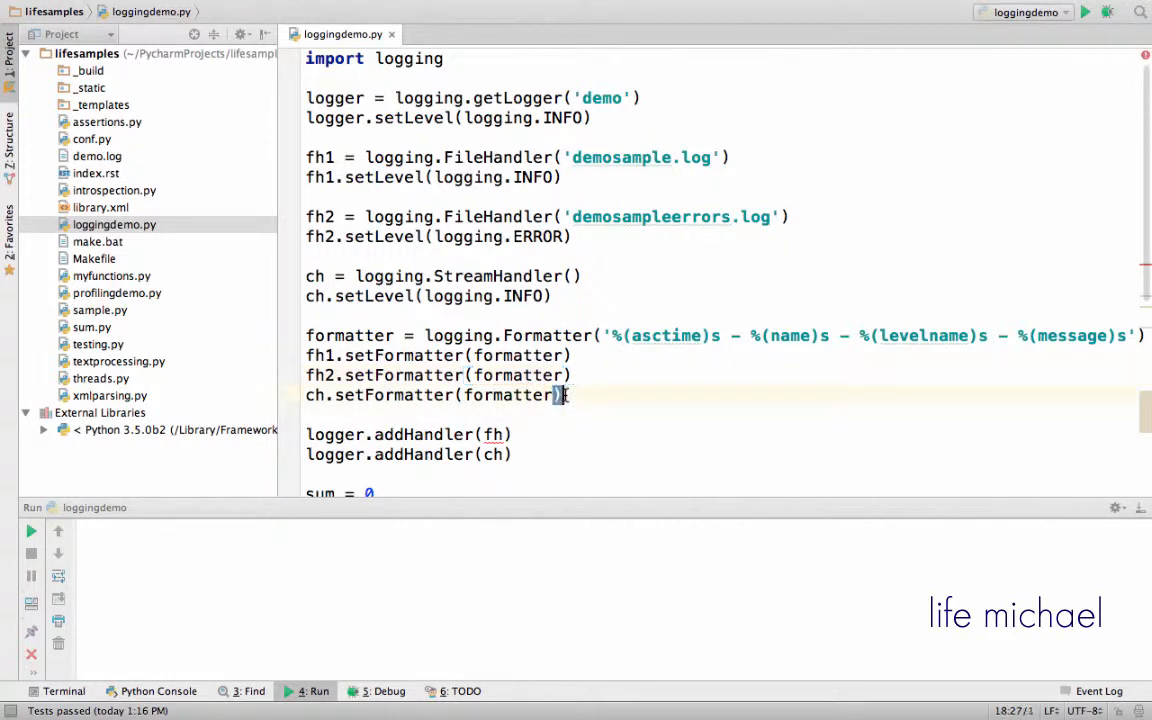
Step: Add a logger.addHandler line for fh2 after the first file handler is attached
triple_click(436, 396)
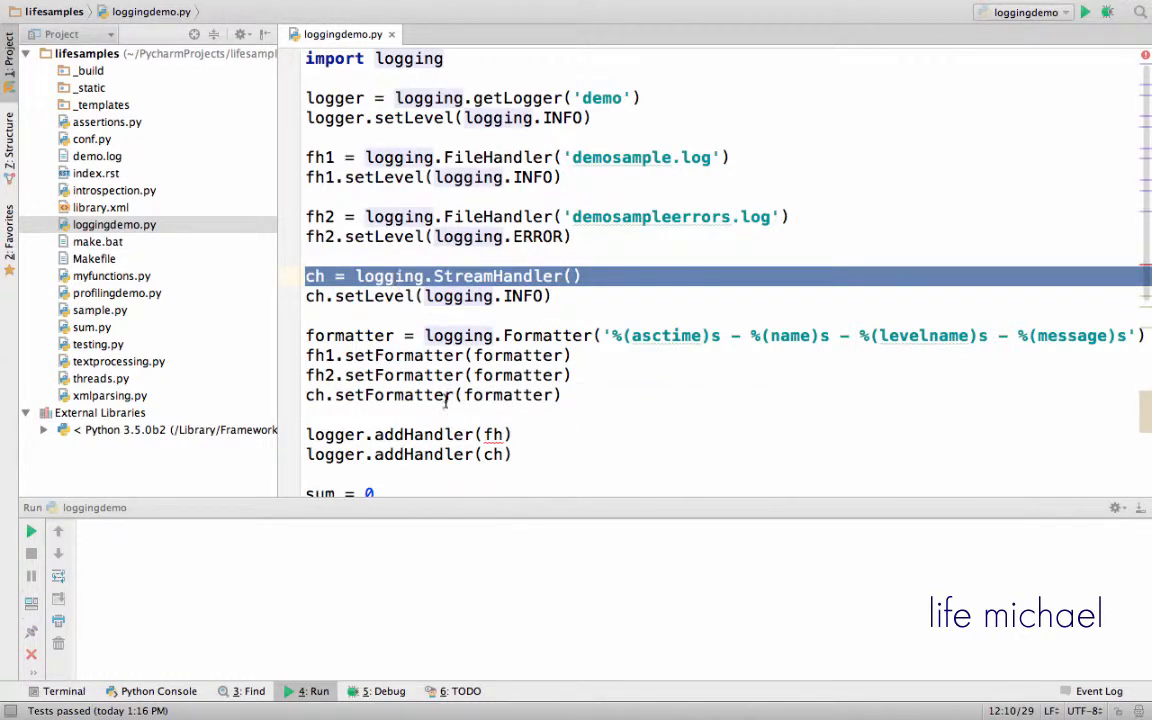
left_click(432, 394)
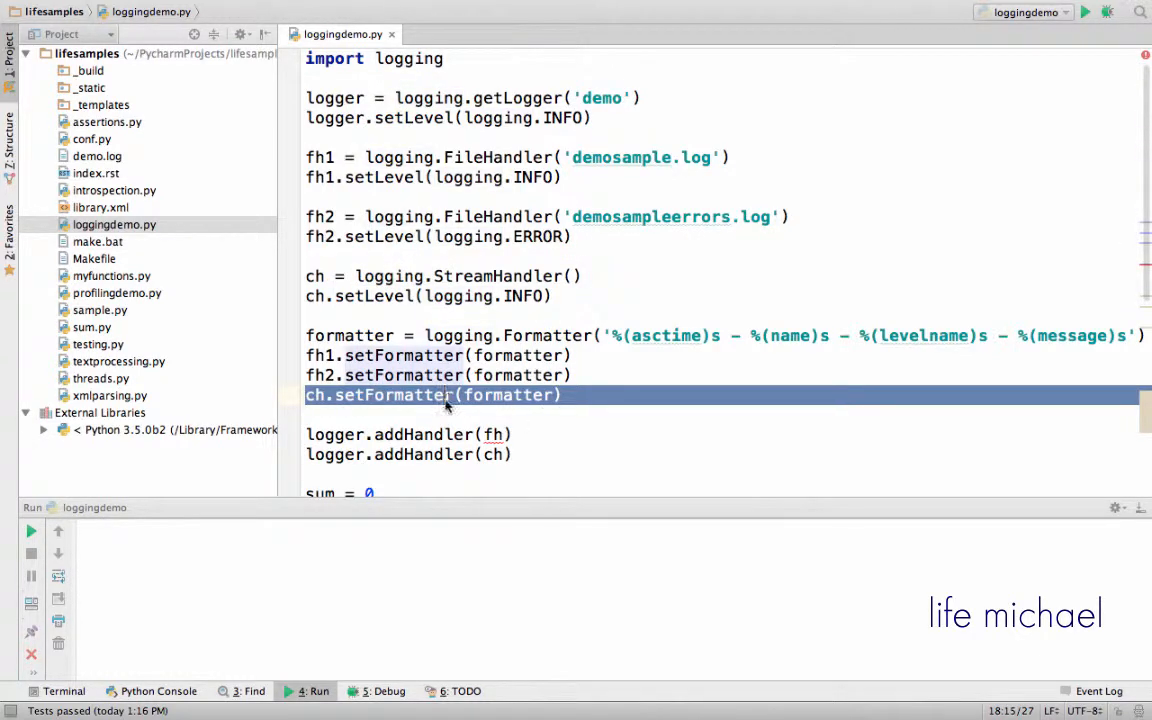
left_click(496, 434)
type("1")
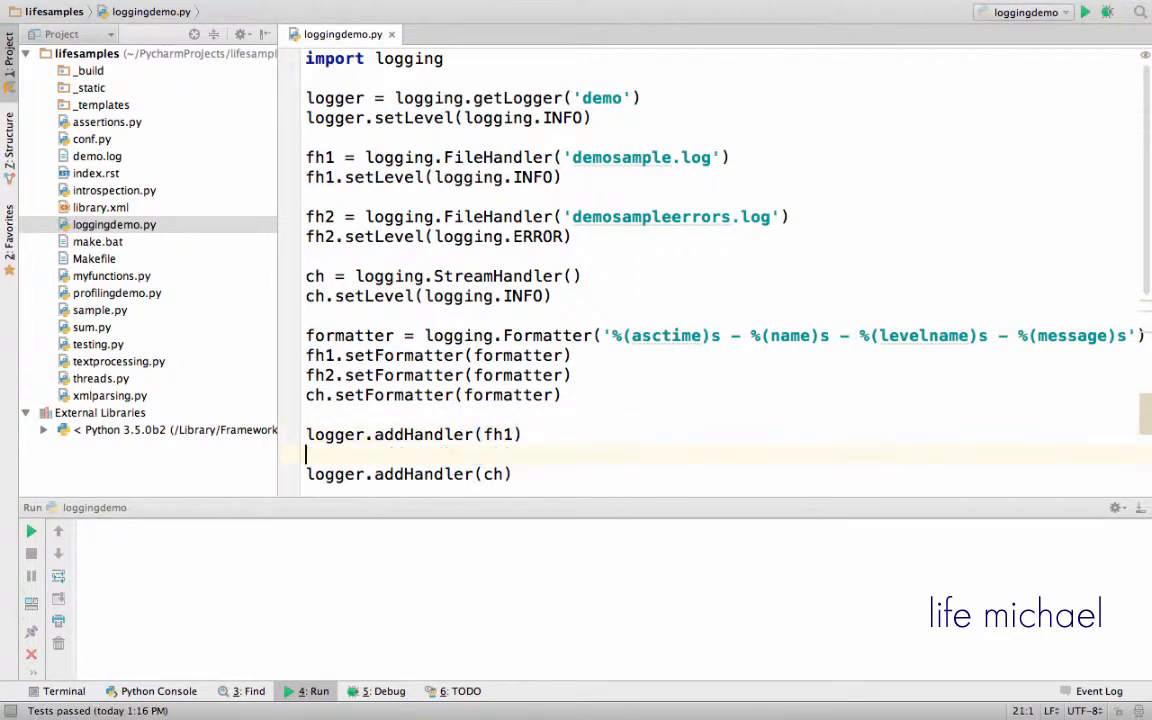
type("logger")
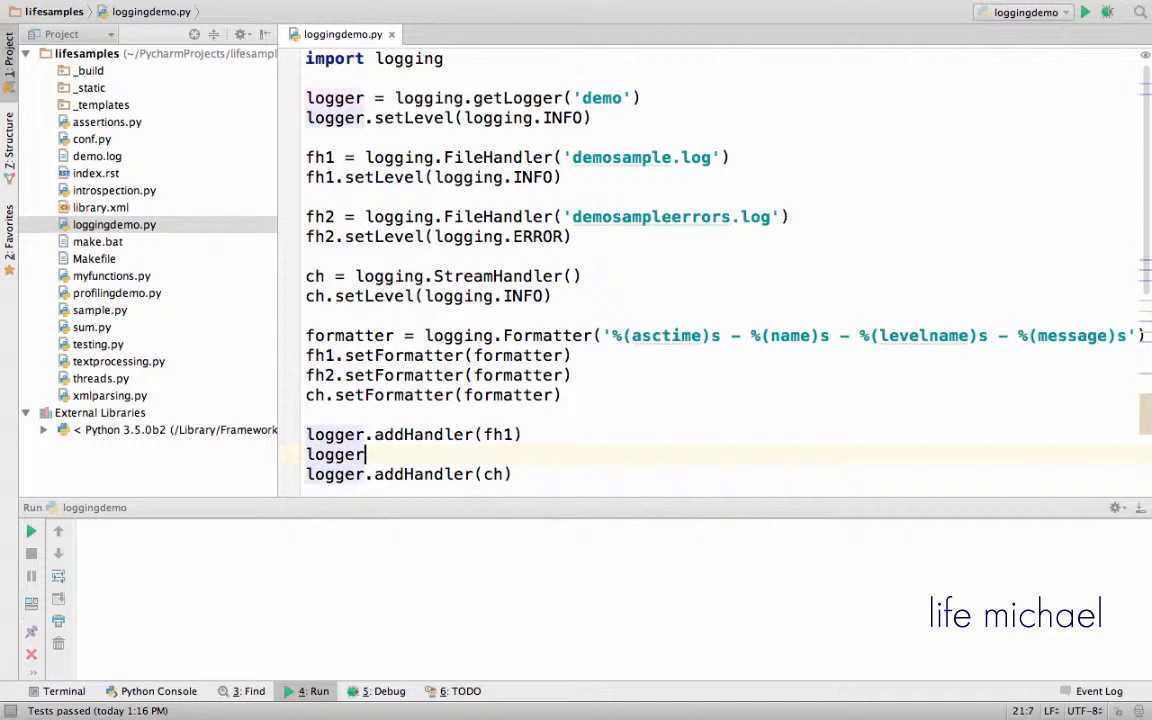
type(".addHandler(fh2")
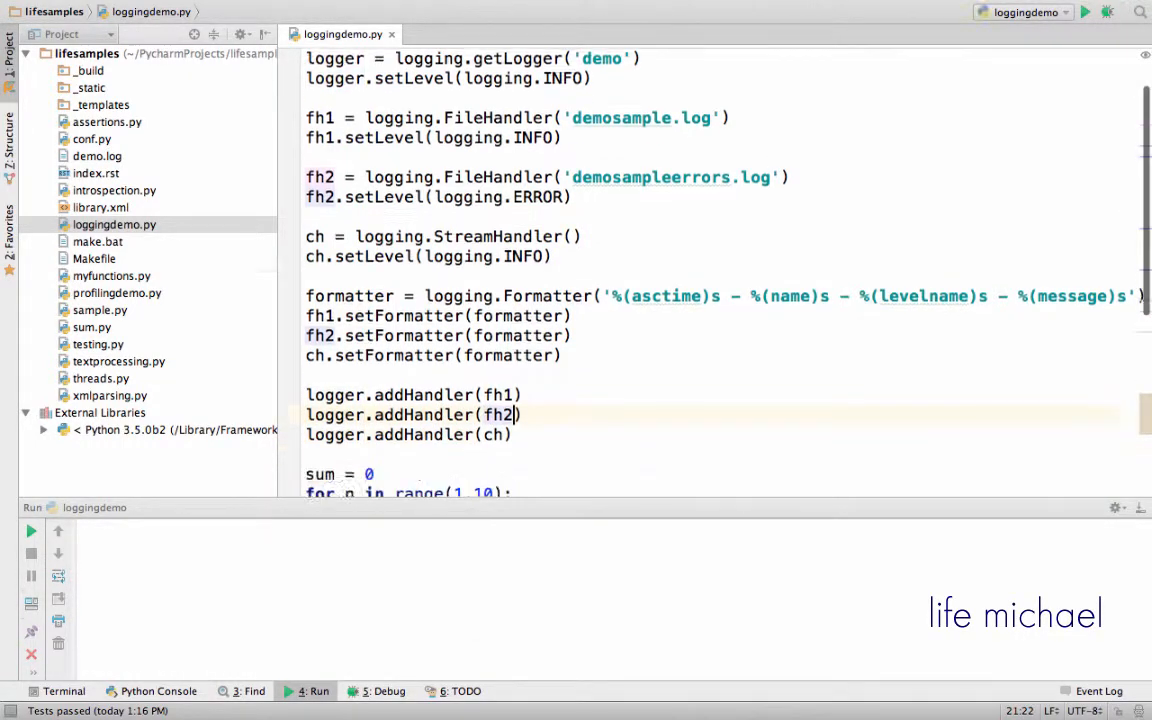
scroll("down", 3)
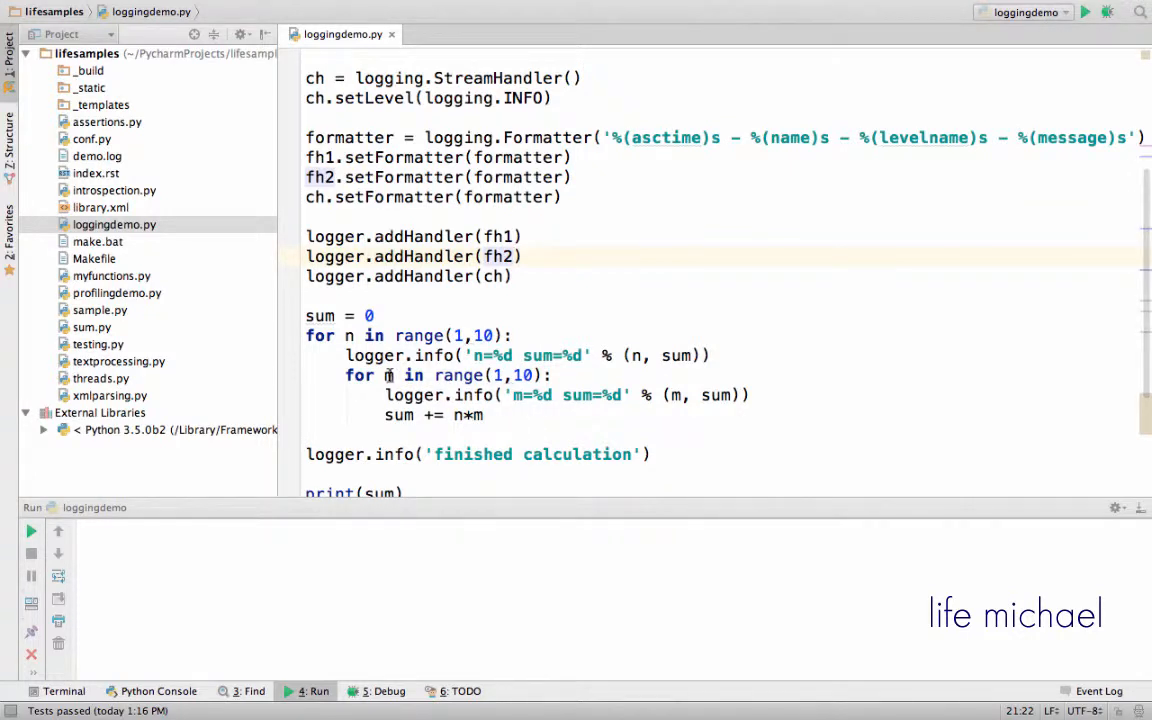
mouse_move(826, 296)
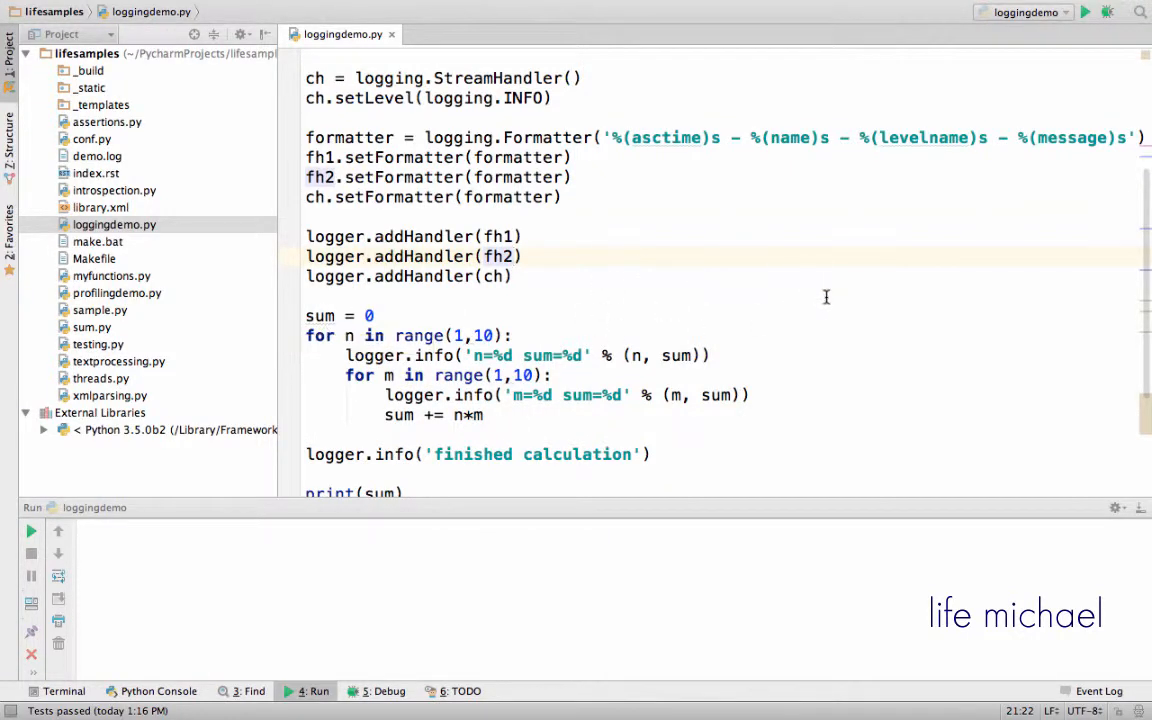
mouse_move(444, 364)
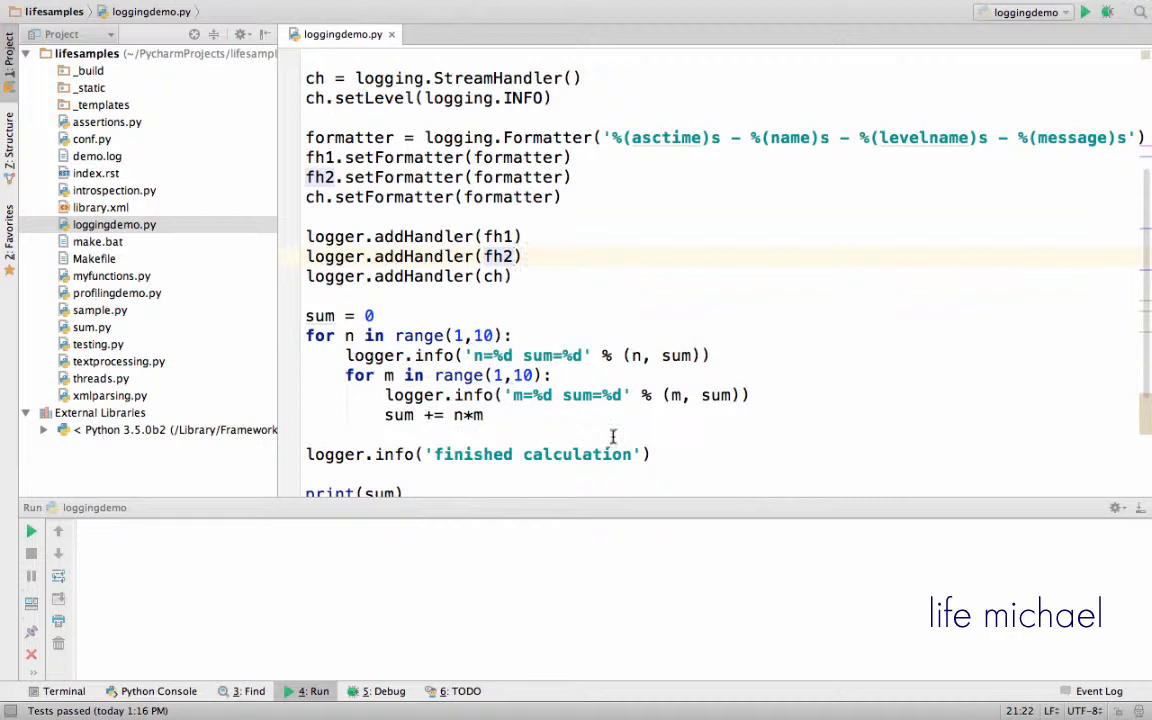
Step: Run the logging script to produce the timestamped INFO output
left_click(308, 434)
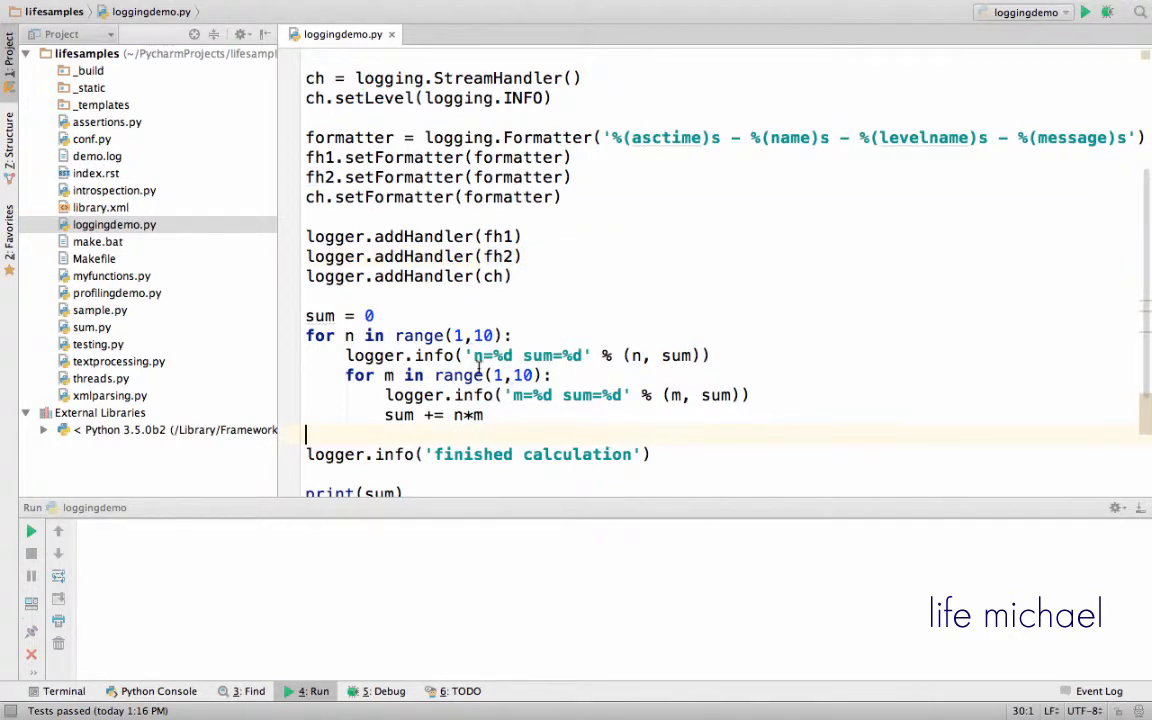
left_click(466, 394)
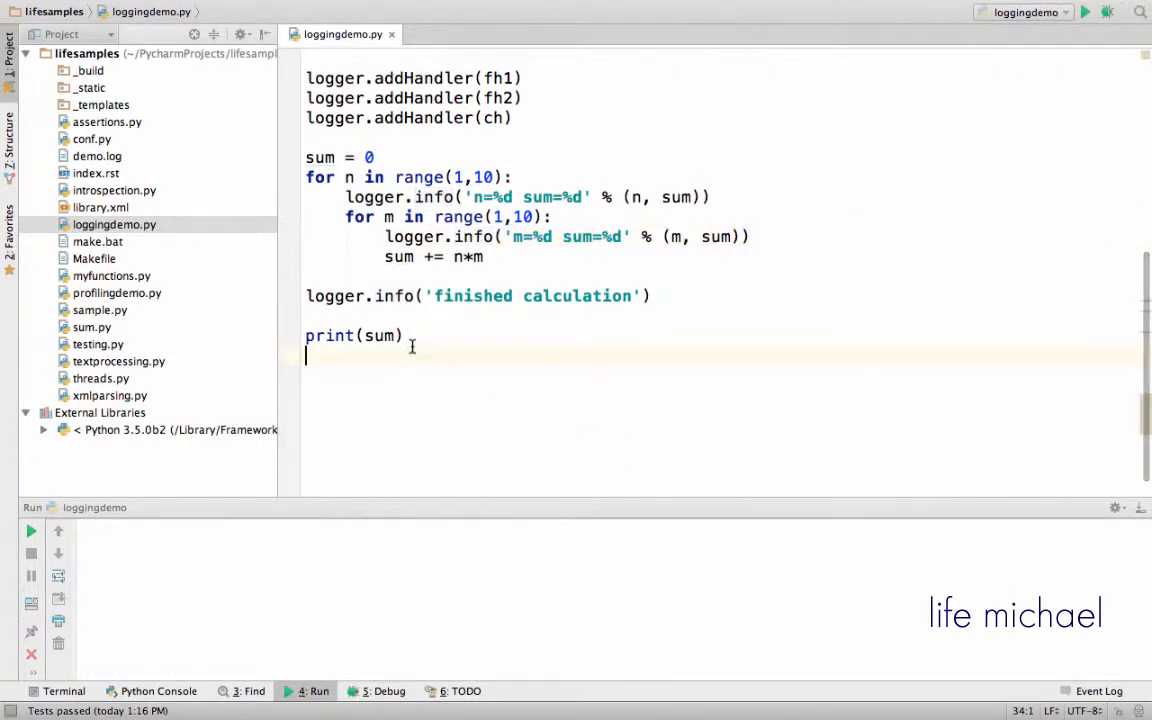
left_click(354, 336)
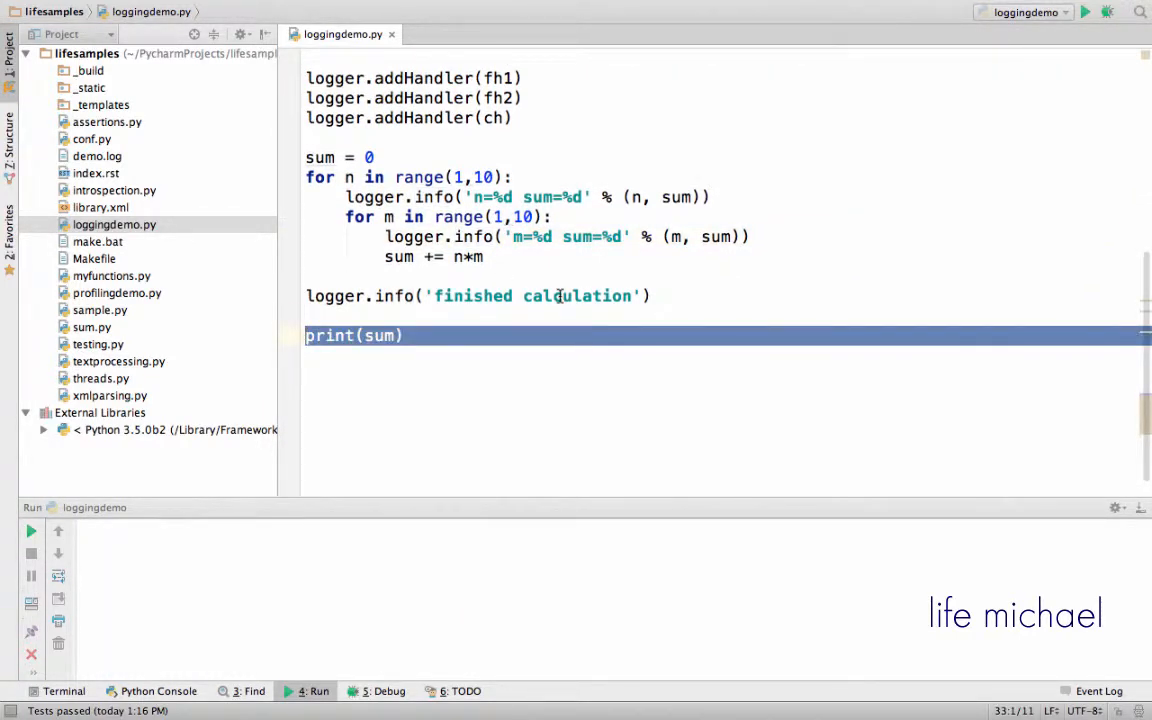
left_click(384, 336)
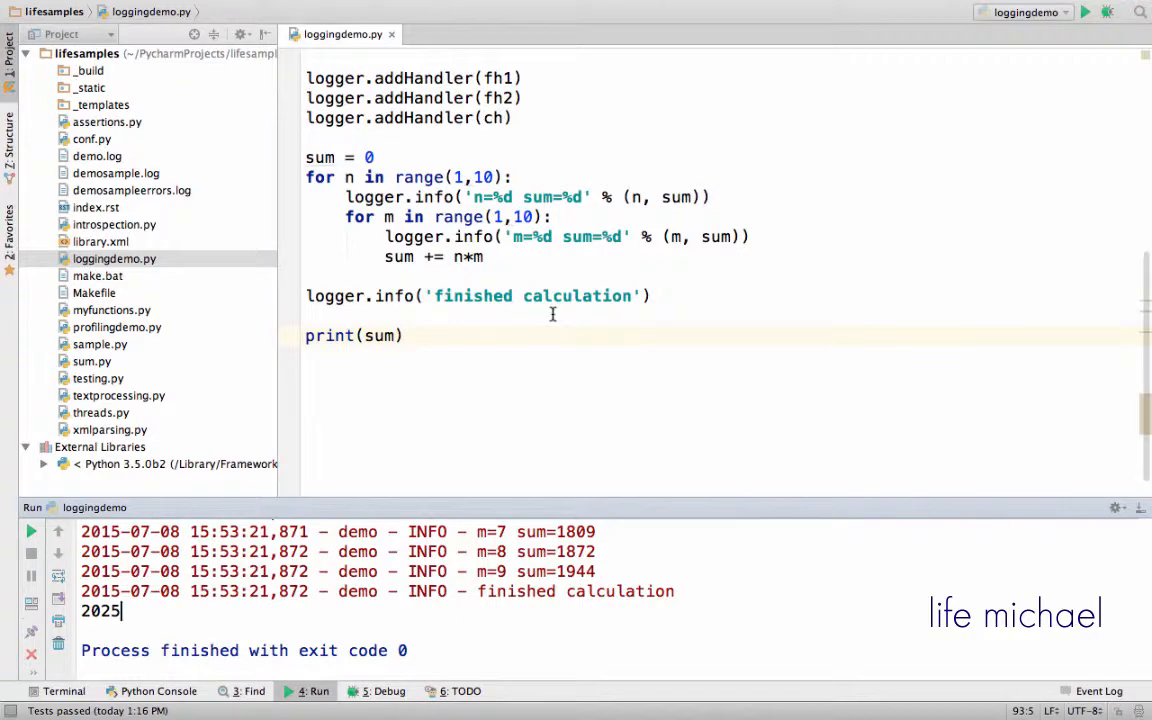
mouse_move(492, 500)
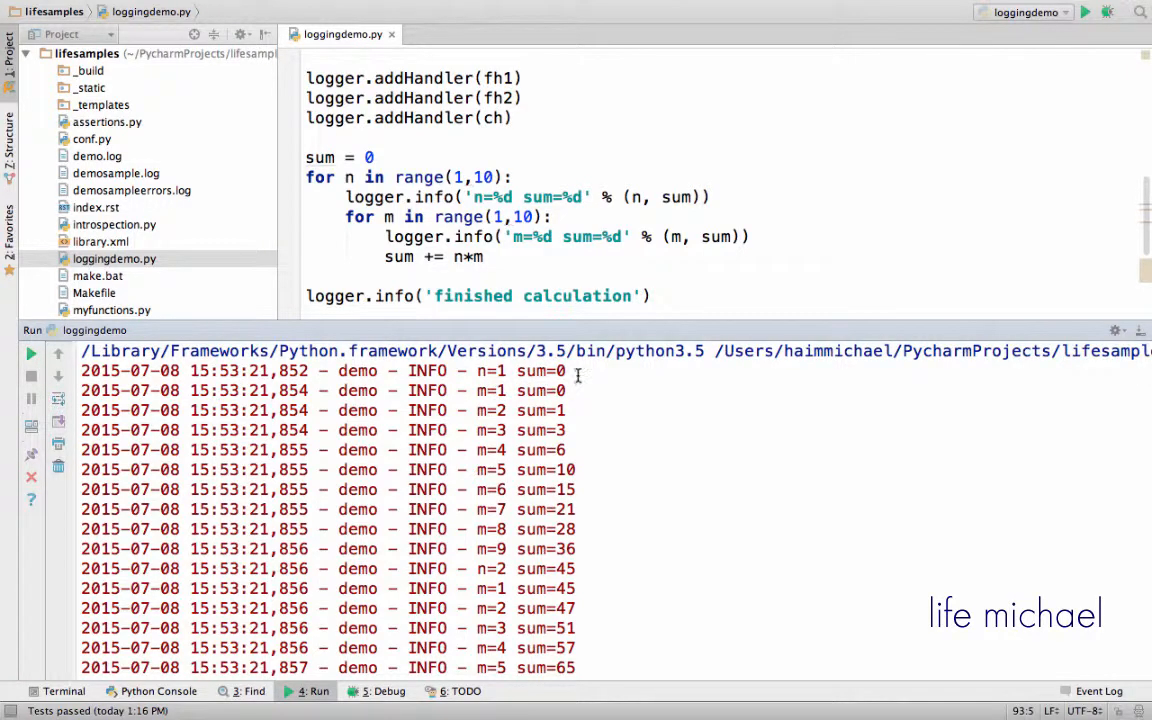
Step: Scroll the run output up to the first n=1 sum=0 record
scroll("up", 3)
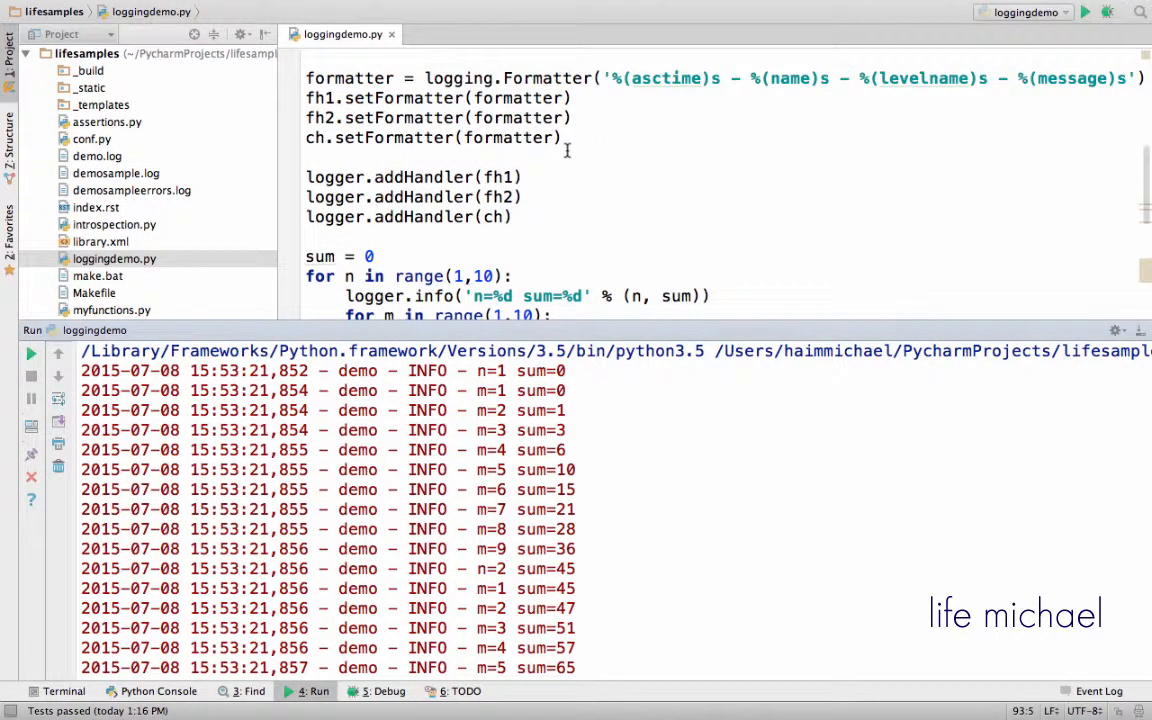
scroll("up", 3)
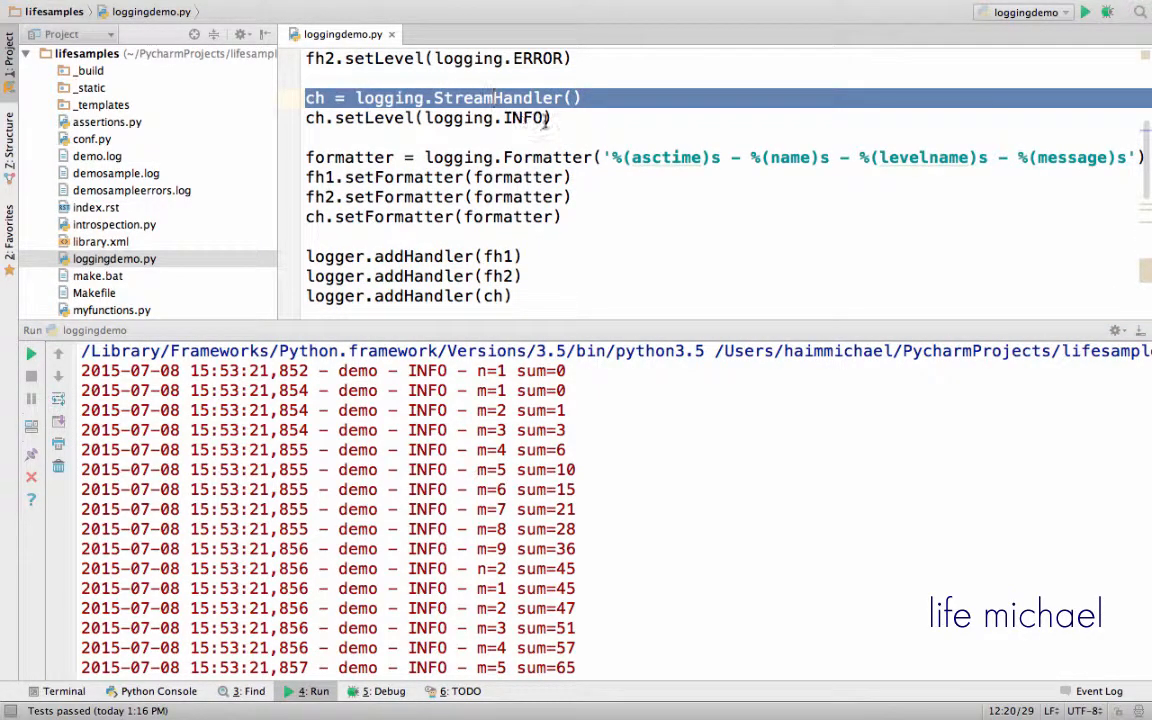
Step: Set the console handler level to logging.ERROR so a run prints only 2025
double_click(524, 118)
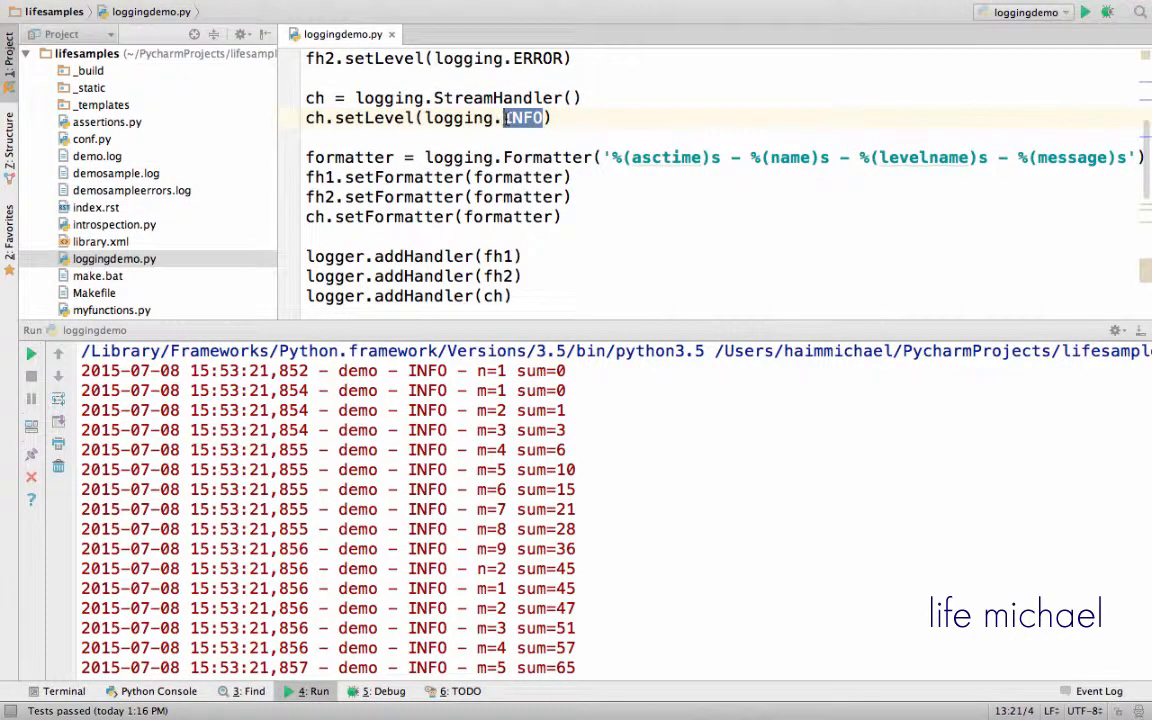
type("ERROR")
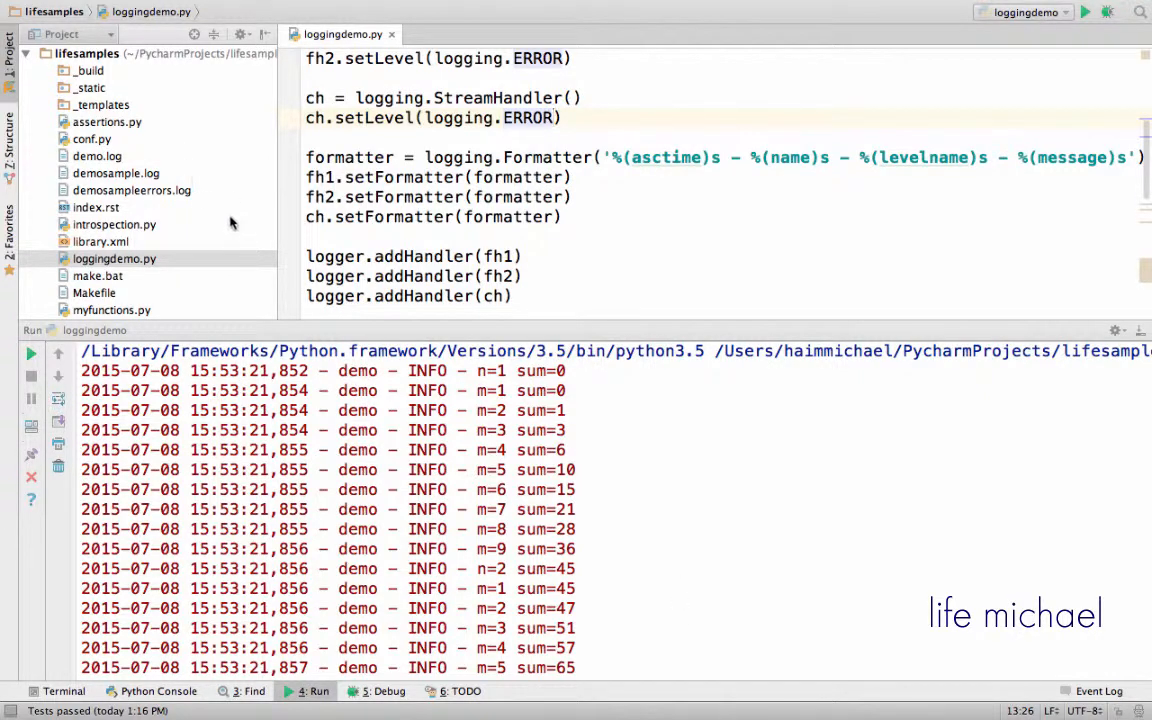
mouse_move(432, 400)
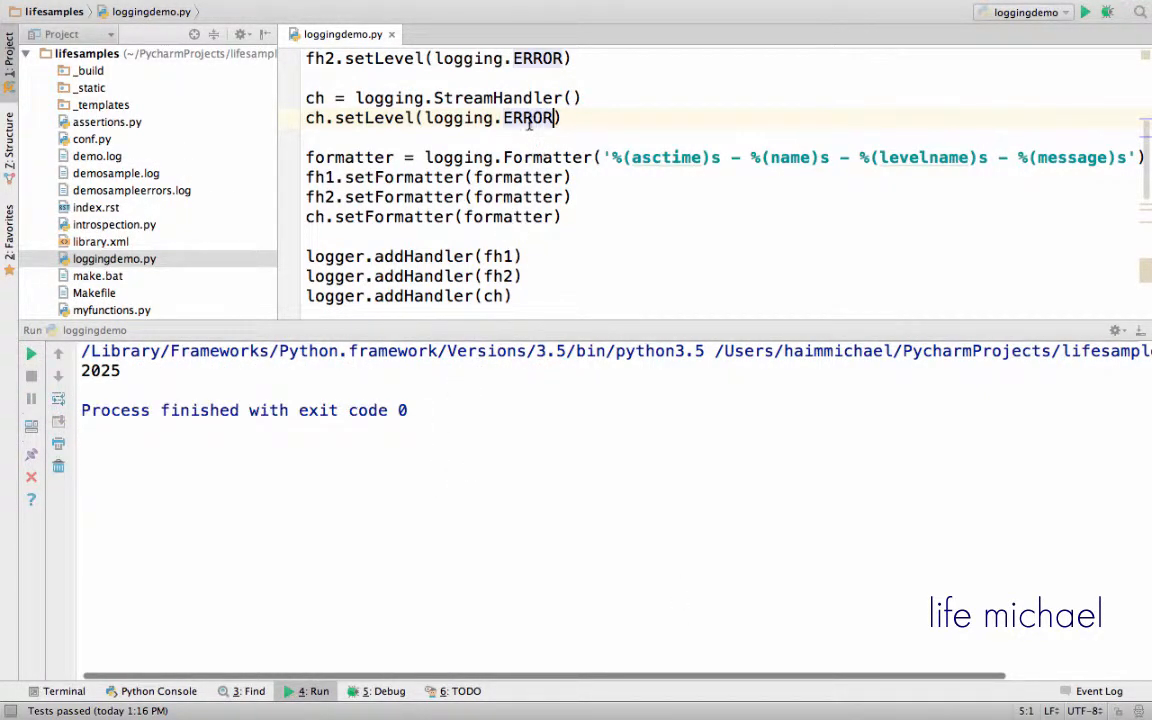
Step: Restore the console handler level to logging.INFO
key("Backspace")
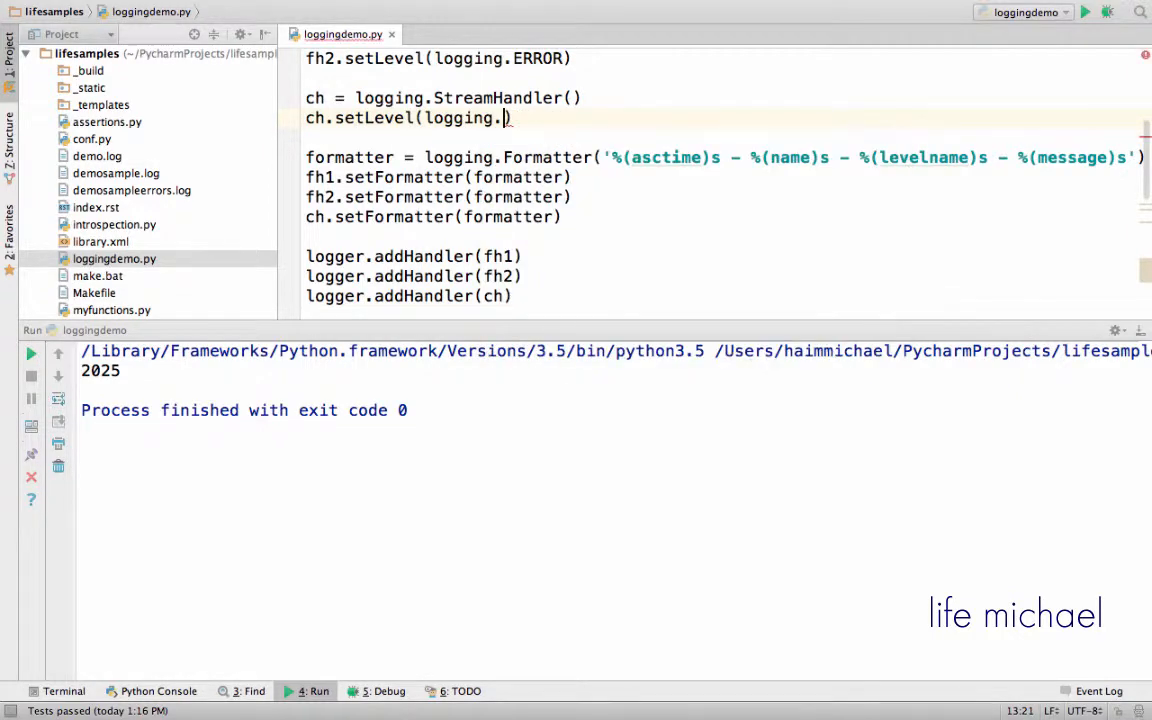
type("IO")
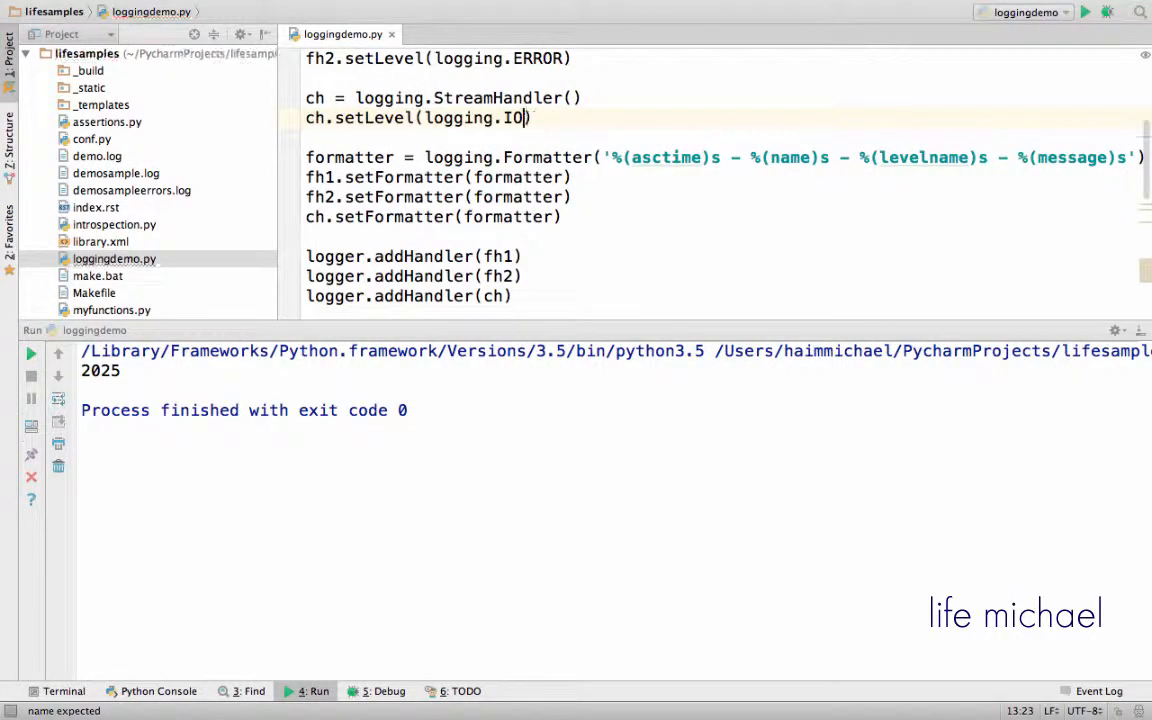
type("NF")
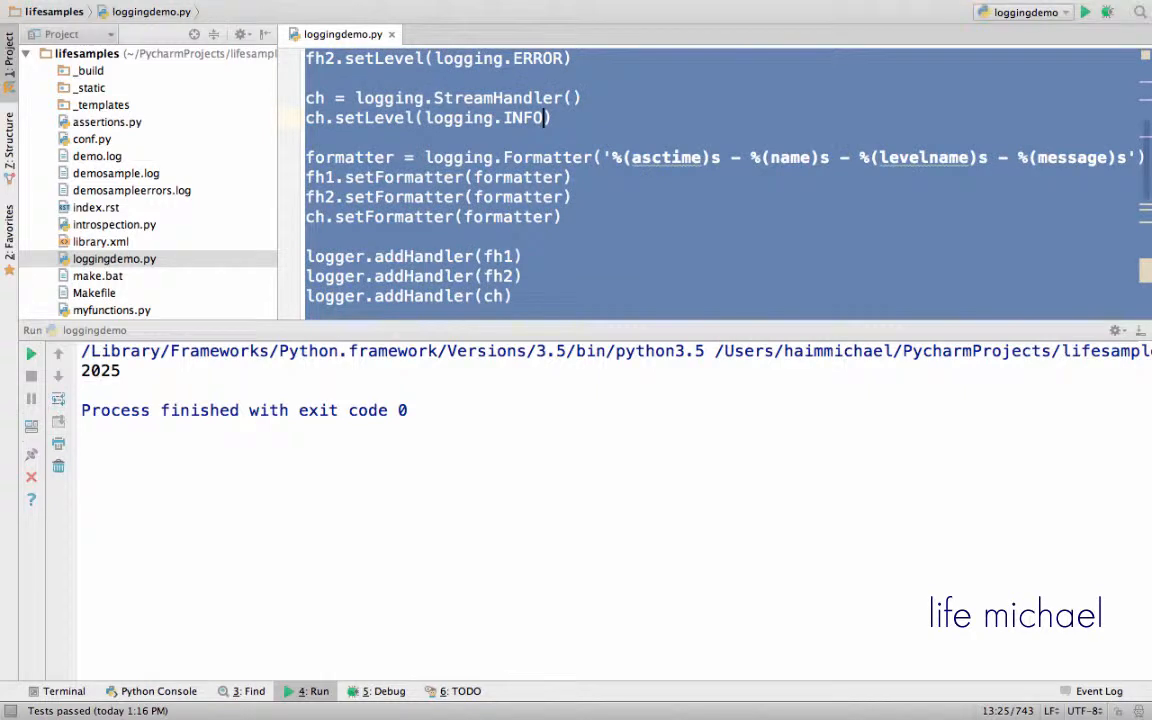
left_click(558, 118)
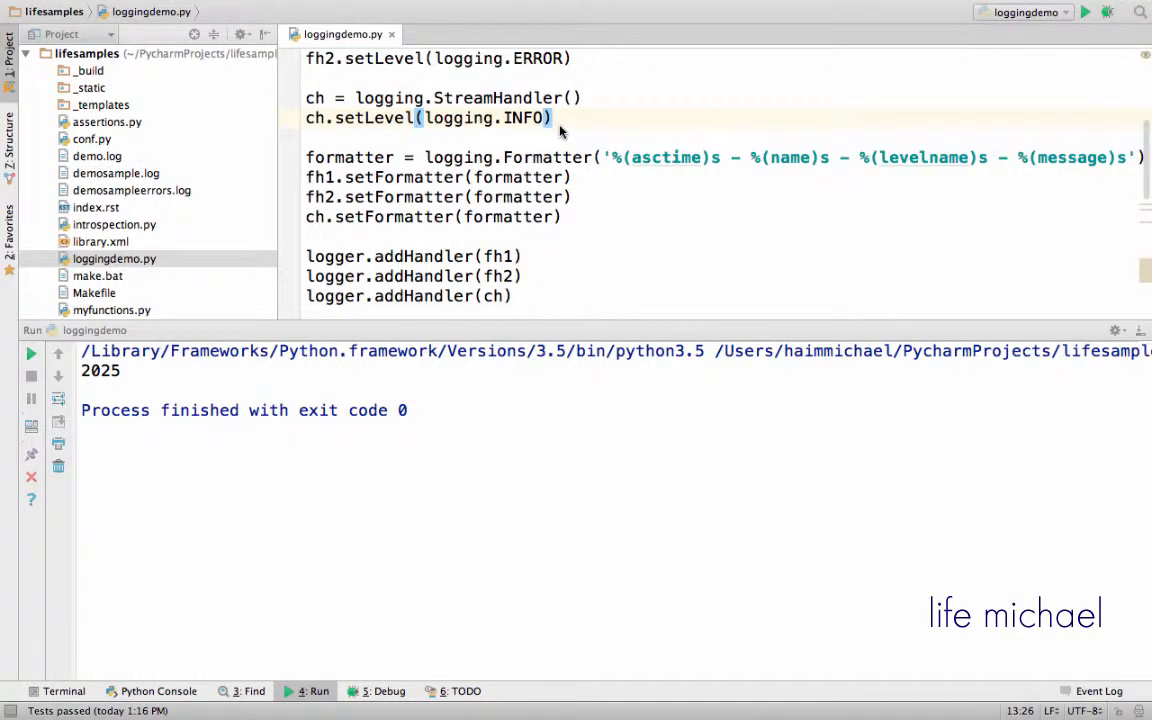
Step: Open demosampleerrors.log from the Project tree and see it is empty
scroll("up", 3)
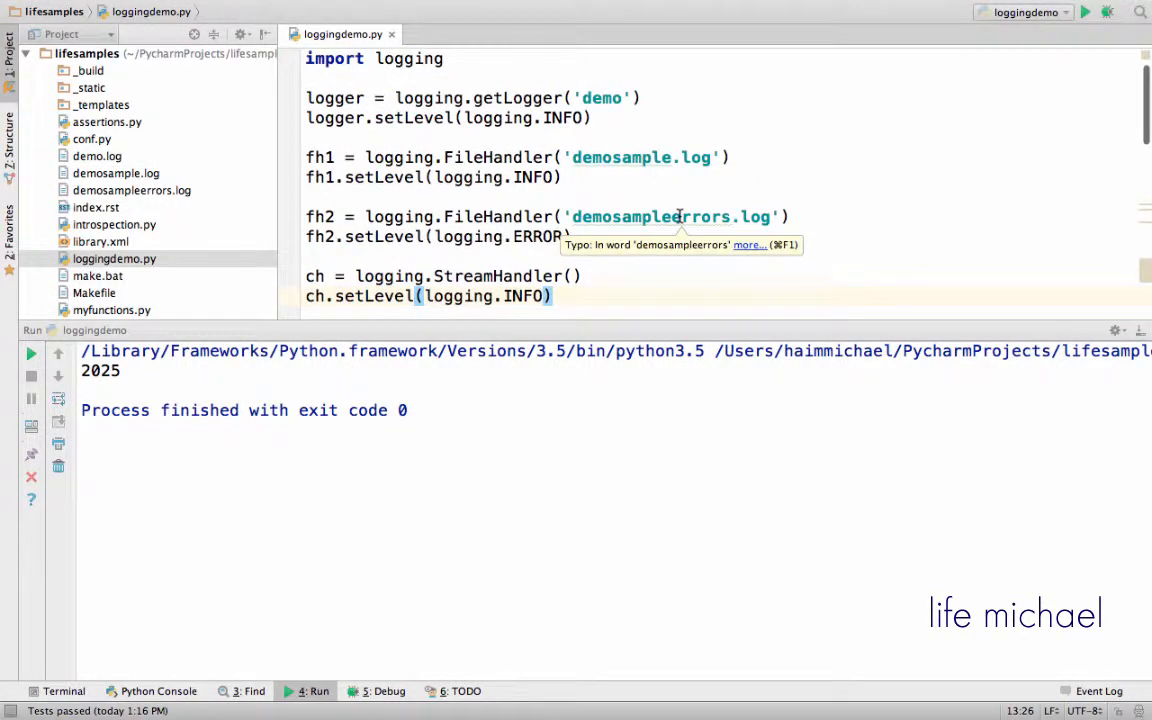
mouse_move(140, 180)
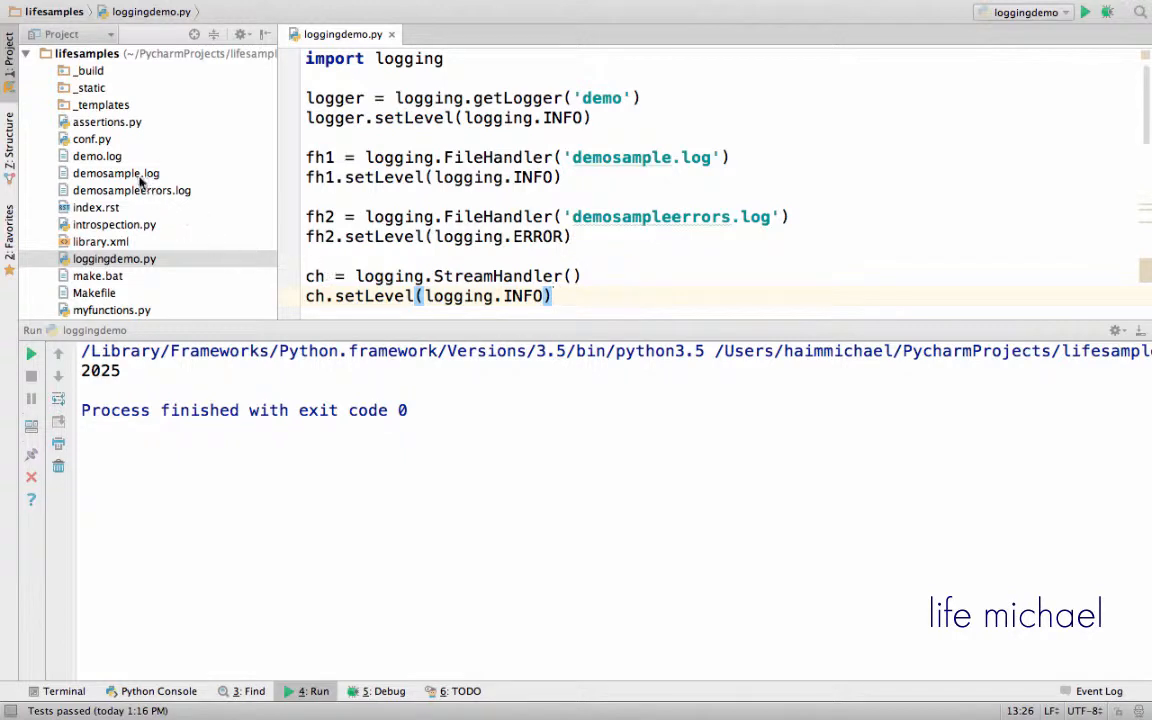
left_click(116, 172)
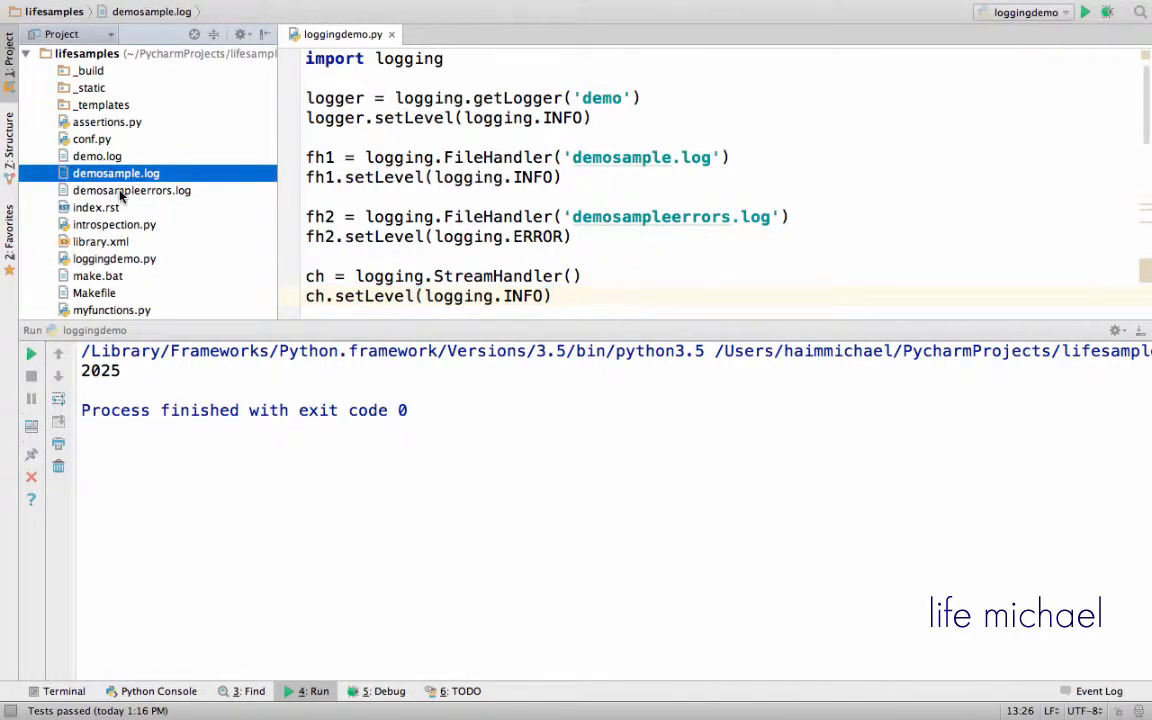
double_click(132, 190)
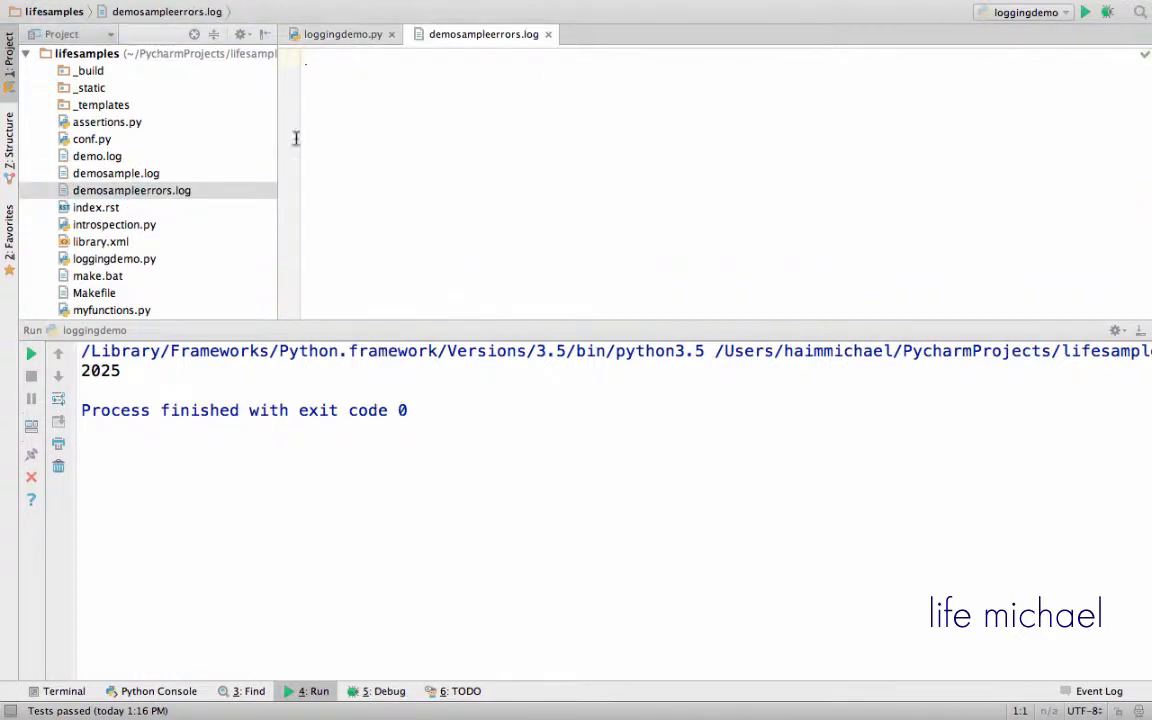
mouse_move(336, 172)
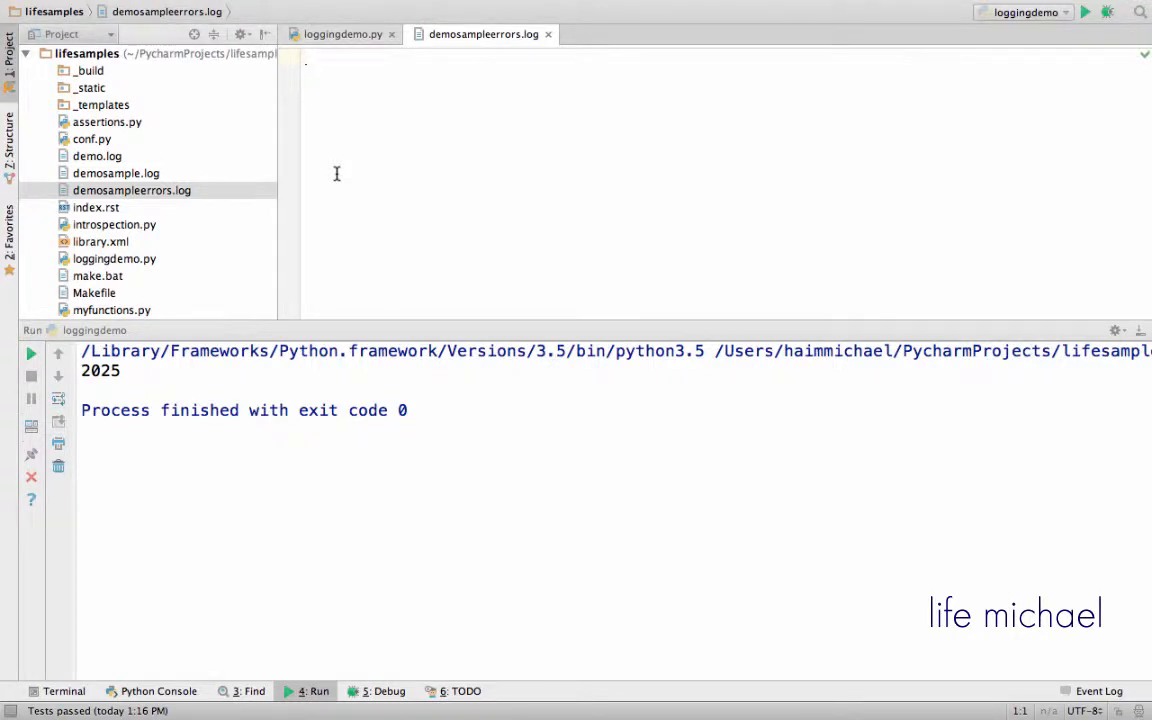
Step: Open demosample.log to view its INFO records, then return to loggingdemo.py
left_click(116, 172)
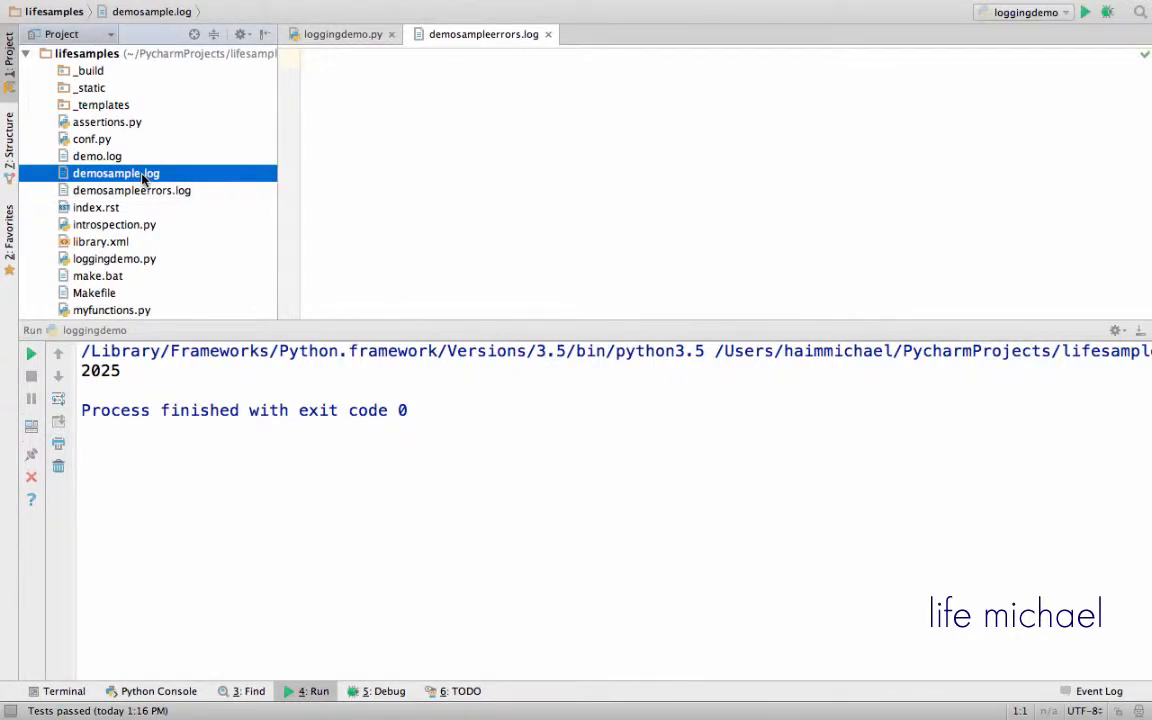
double_click(116, 172)
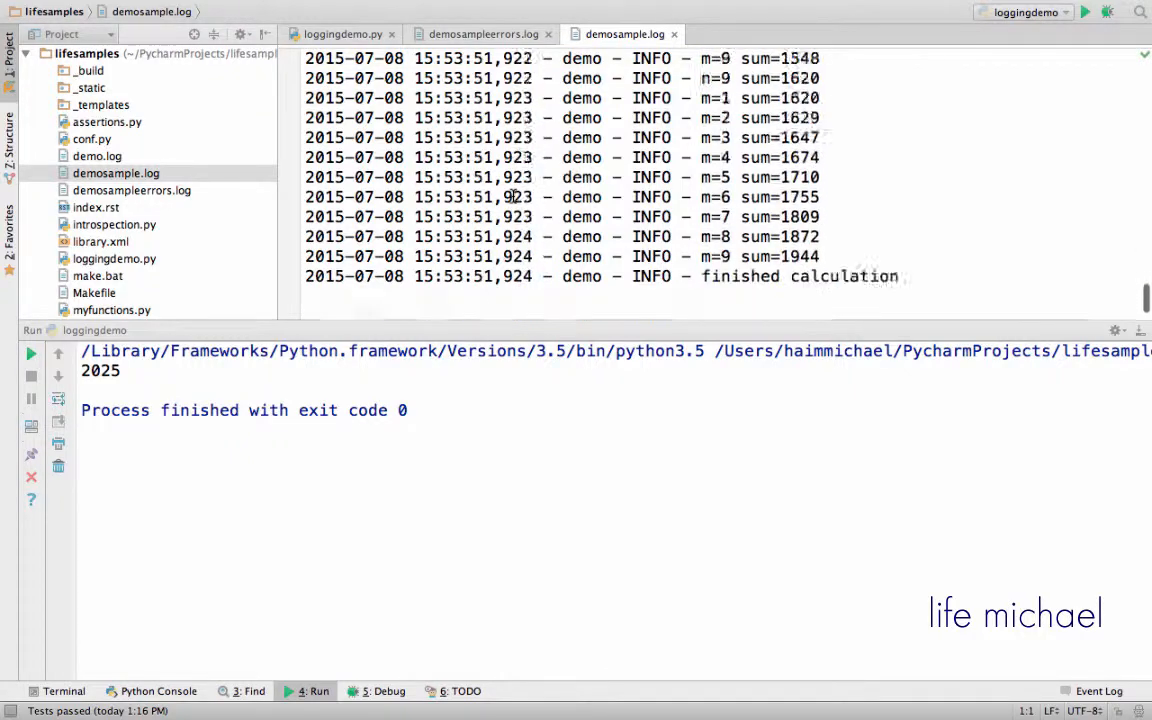
scroll("up", 3)
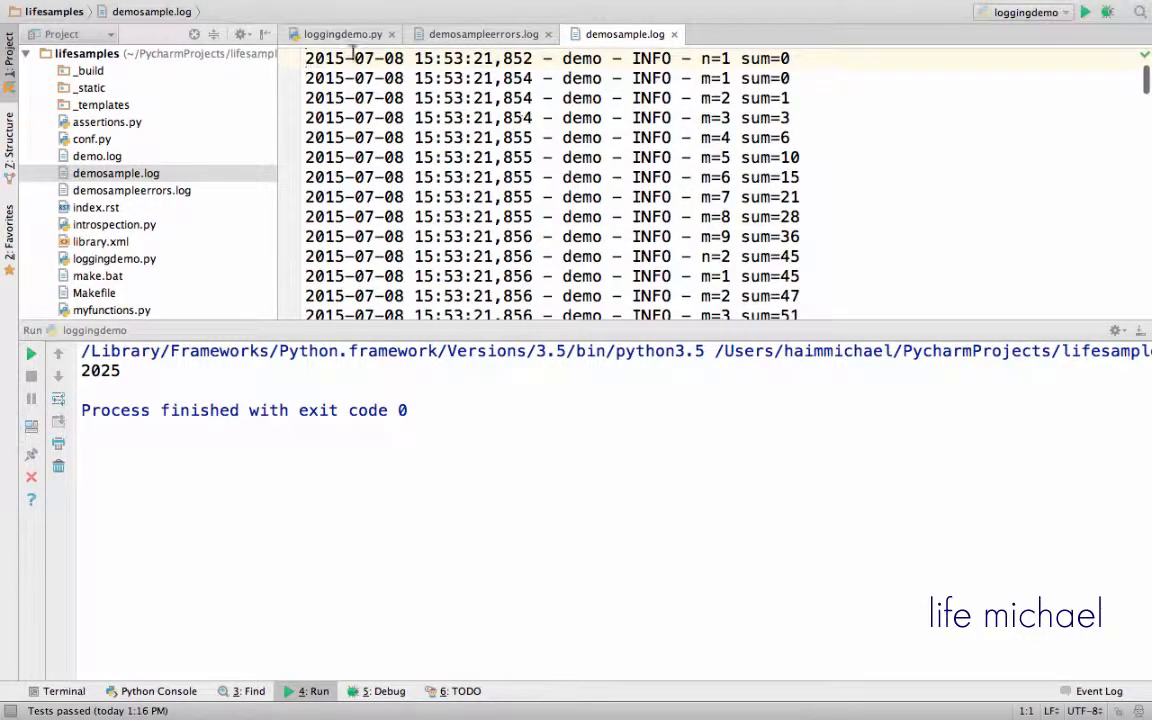
left_click(342, 32)
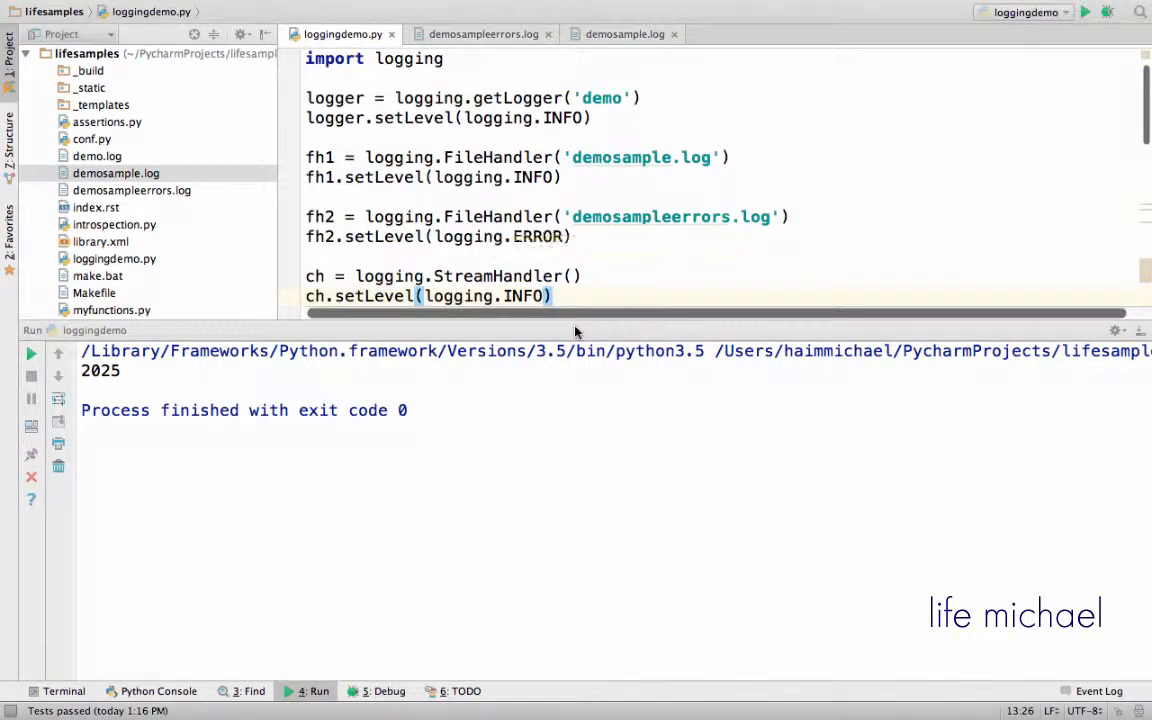